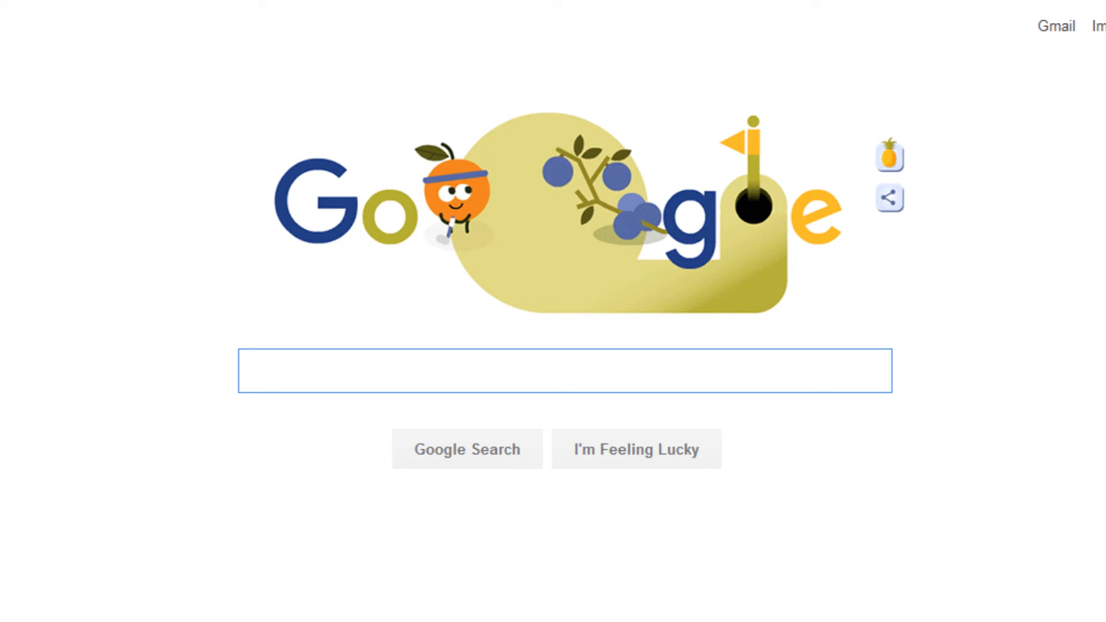
Search Google for 'Star Wars battlefront commander' using the autocomplete suggestion
left_click(564, 371)
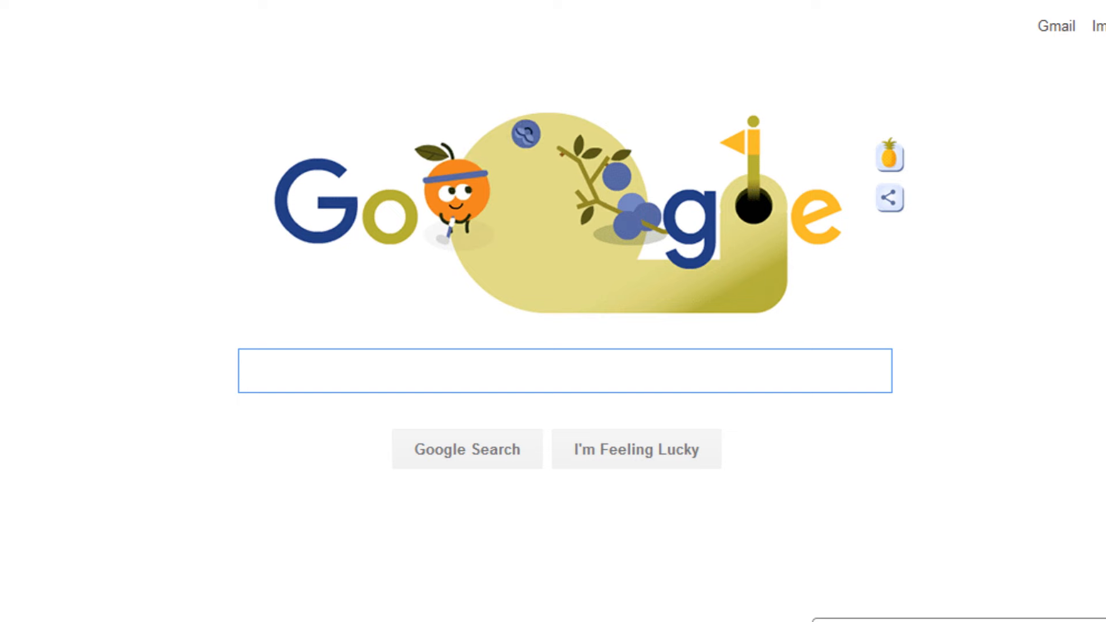
left_click(565, 372)
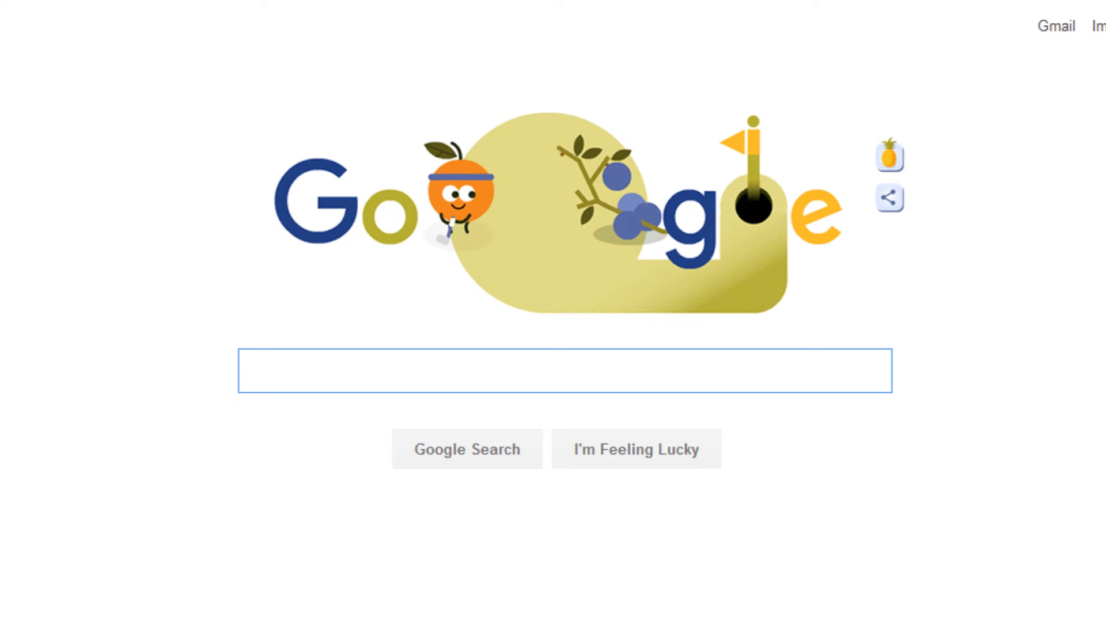
type("Star Wars")
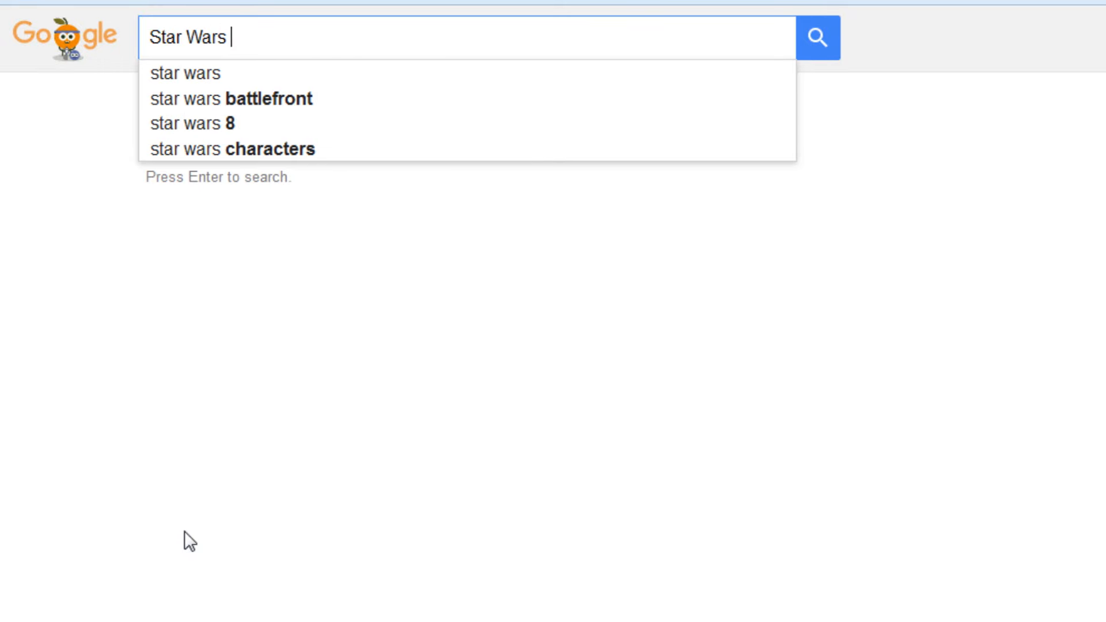
type("battk")
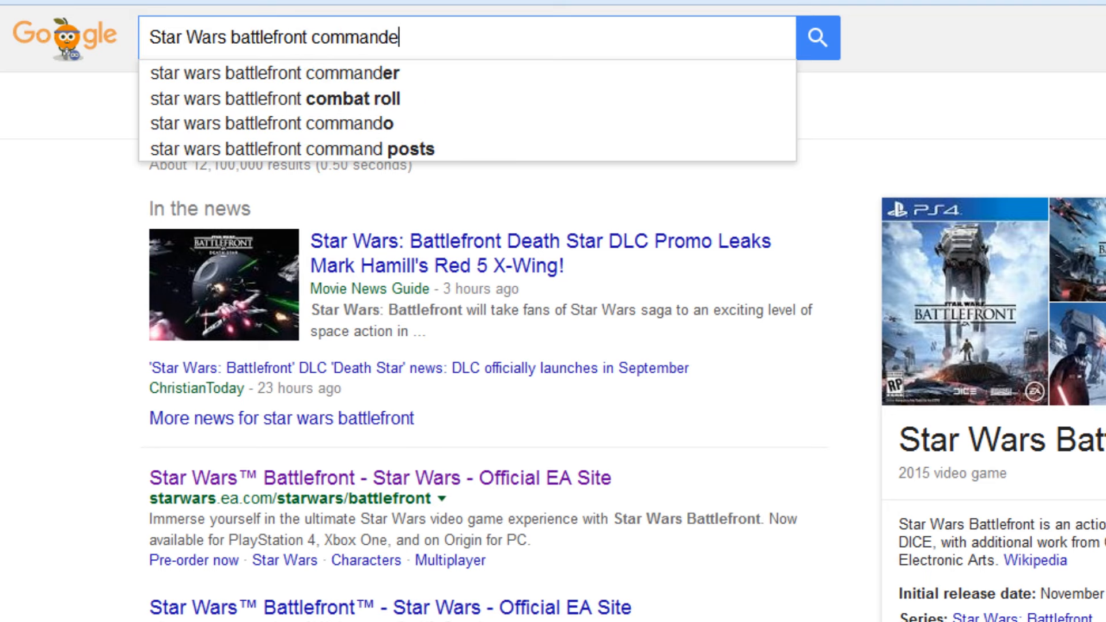
left_click(274, 73)
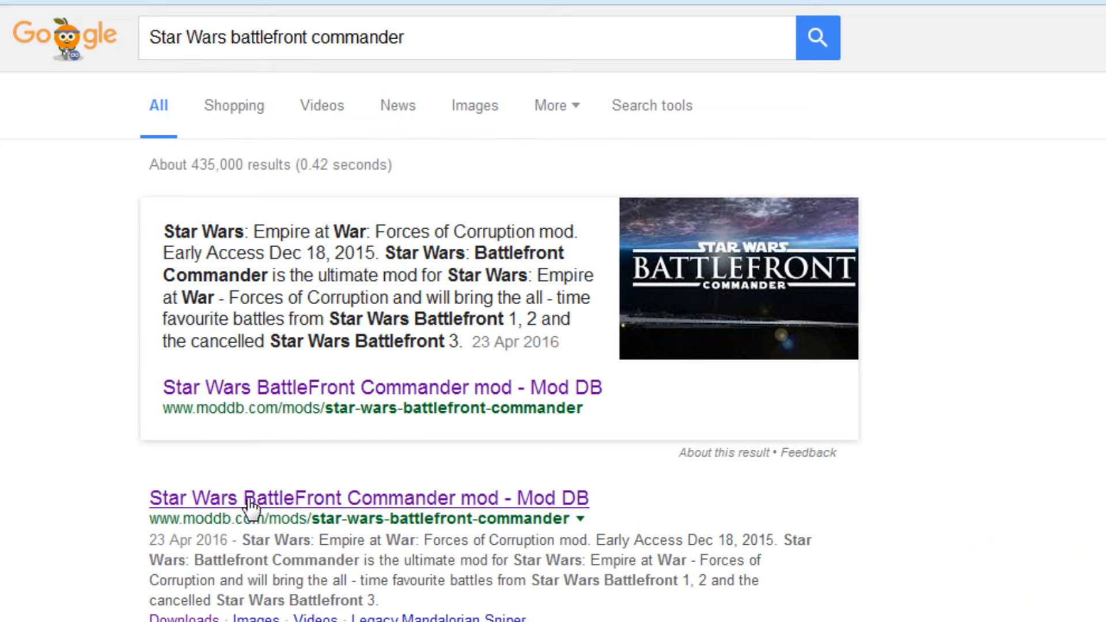
Open the Star Wars BattleFront Commander Mod DB page and scroll through its summary
left_click(367, 497)
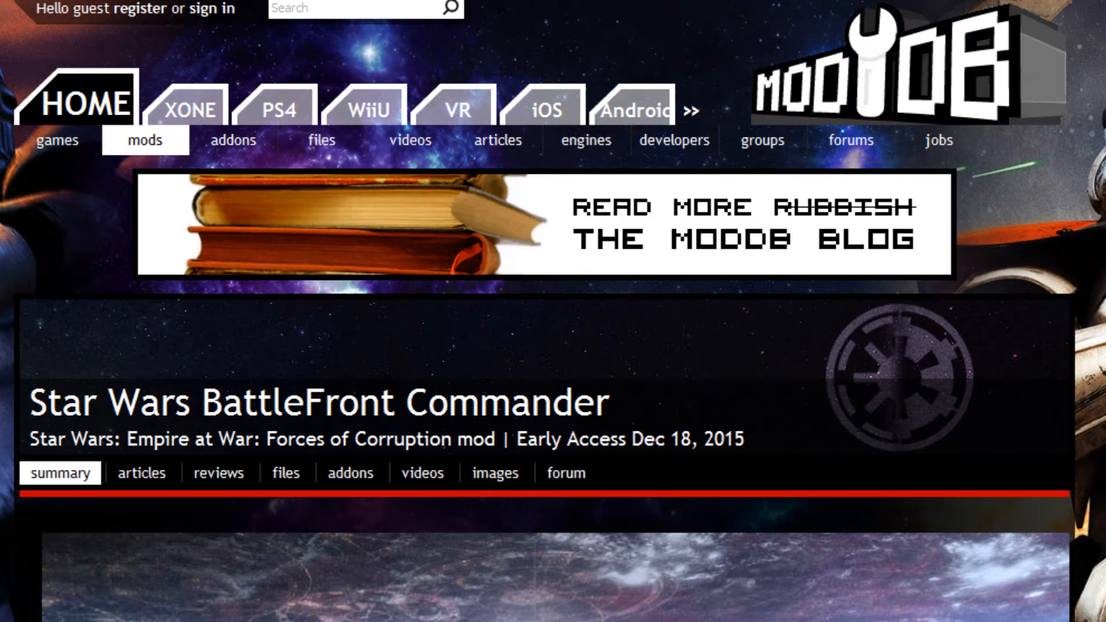
scroll("down", 3)
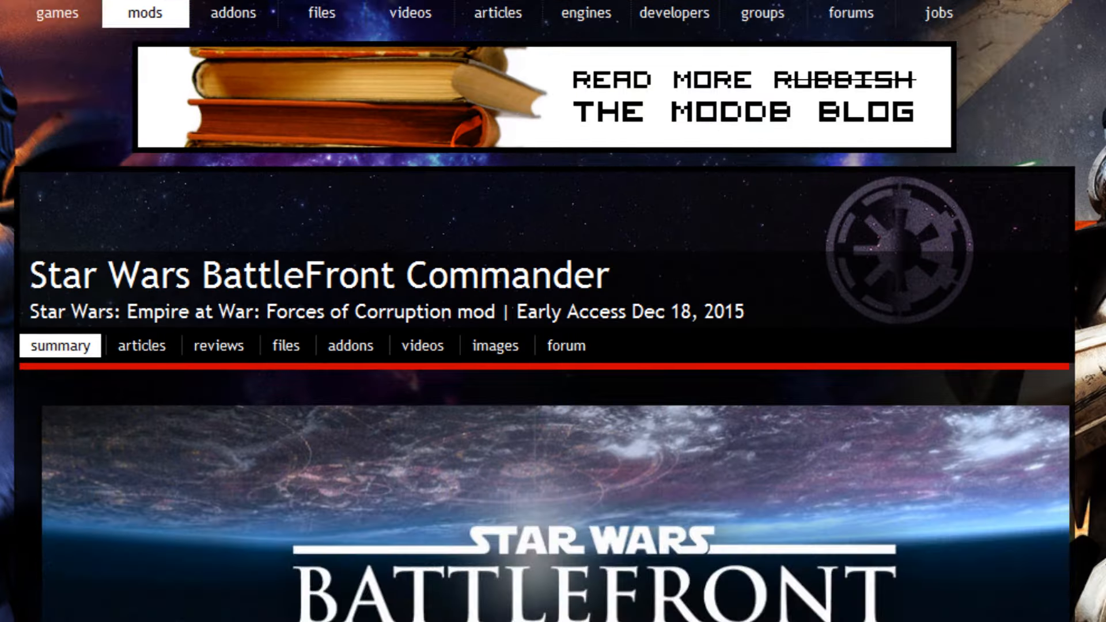
scroll("down", 3)
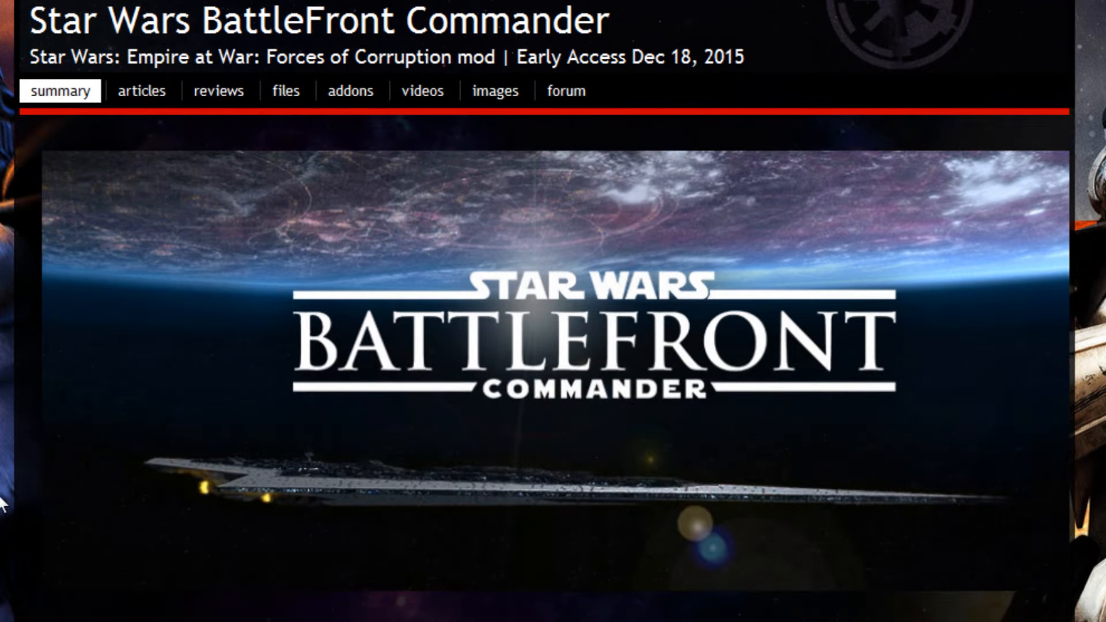
mouse_move(503, 606)
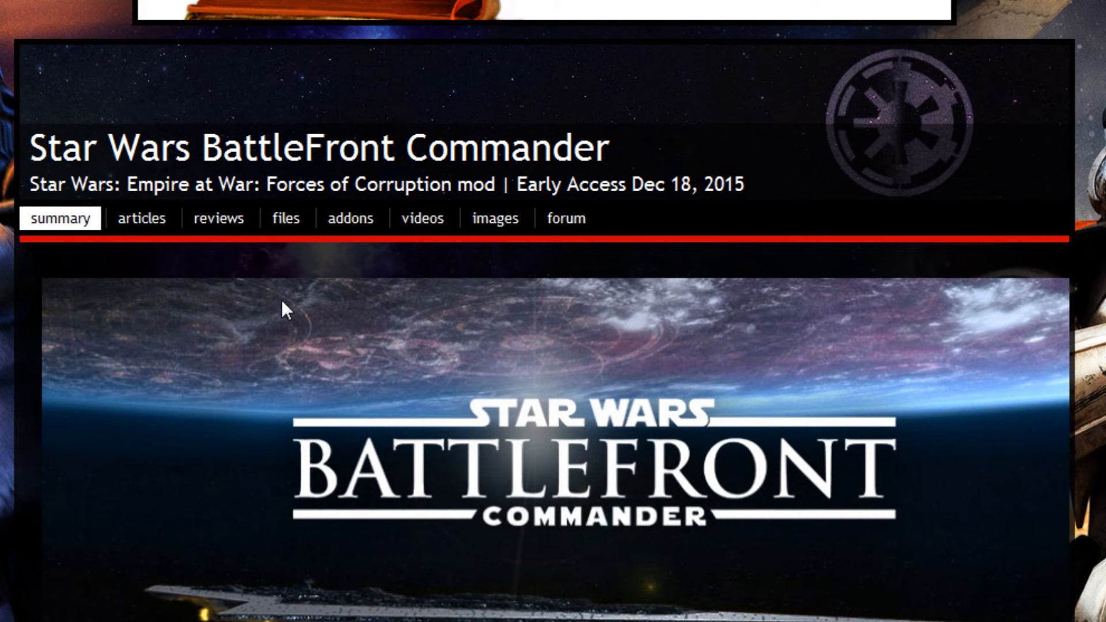
scroll("down", 3)
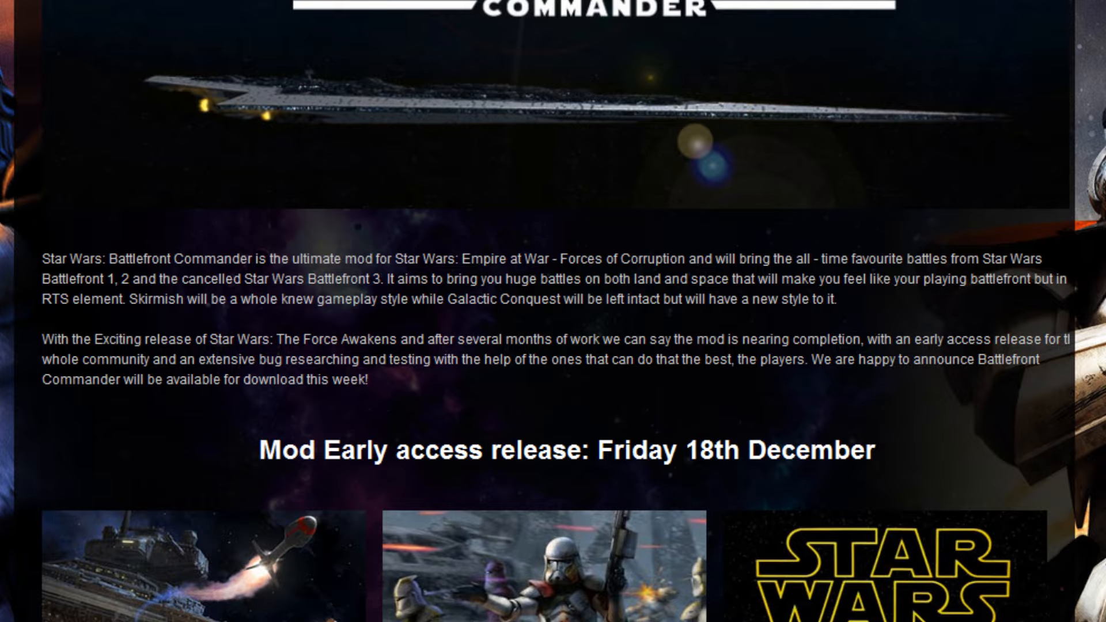
scroll("down", 3)
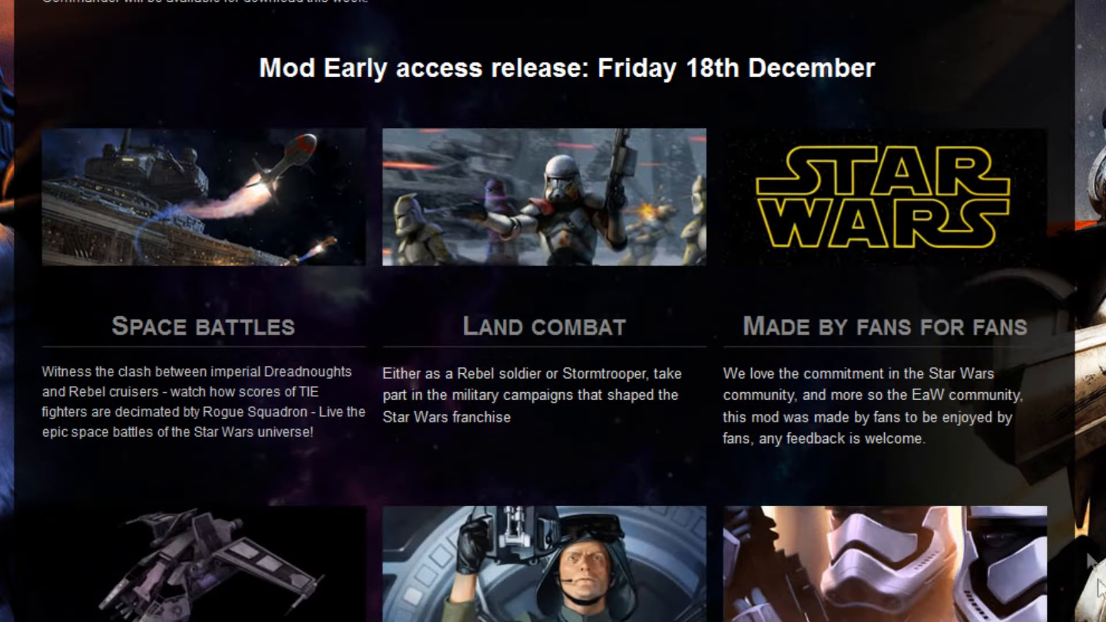
scroll("up", 3)
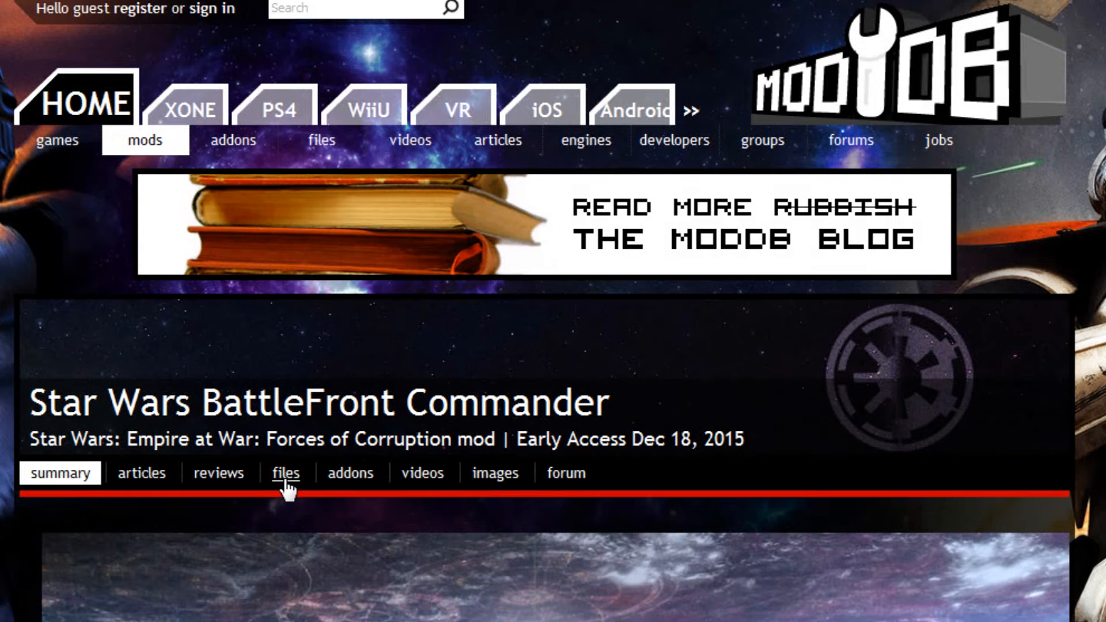
Show the mod's Files list and open the Star Wars Battlefront Commander Full V1.0 page
left_click(285, 472)
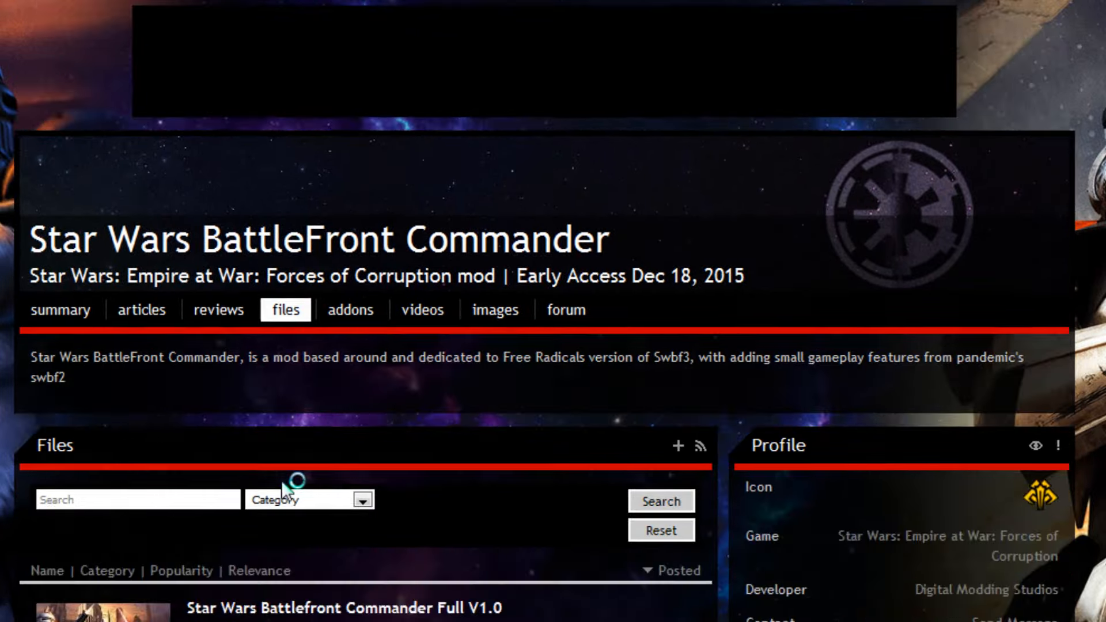
scroll("down", 3)
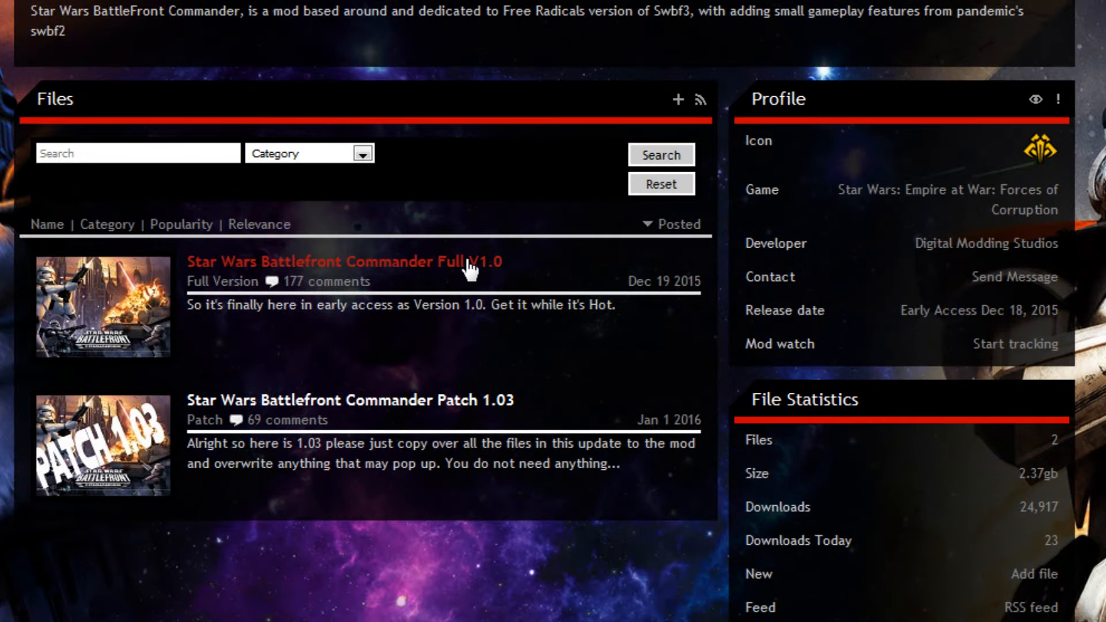
mouse_move(405, 346)
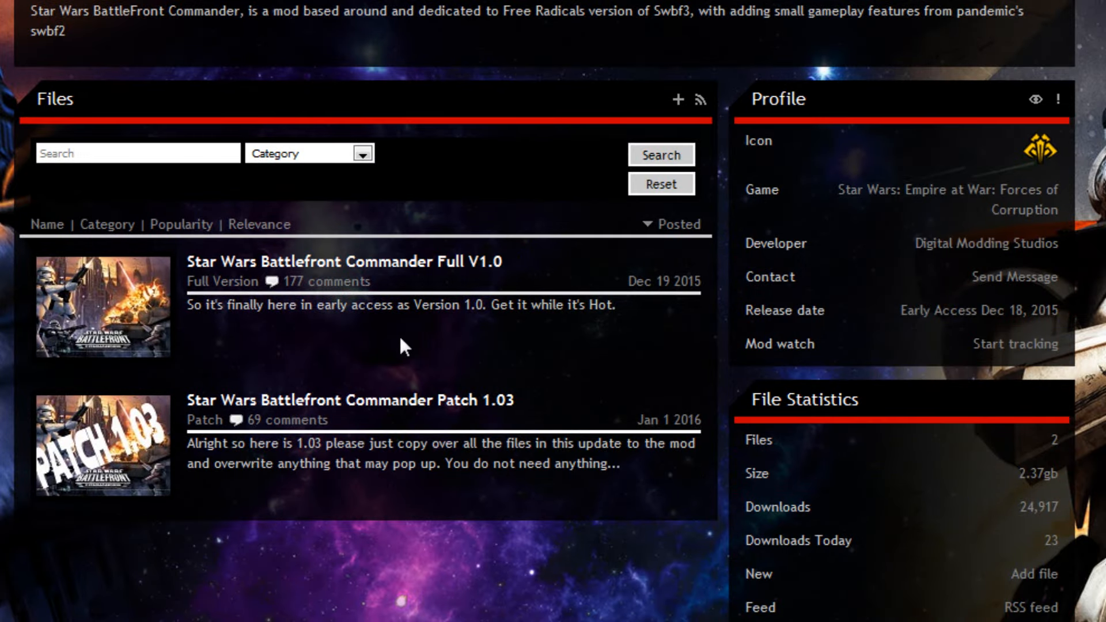
mouse_move(401, 406)
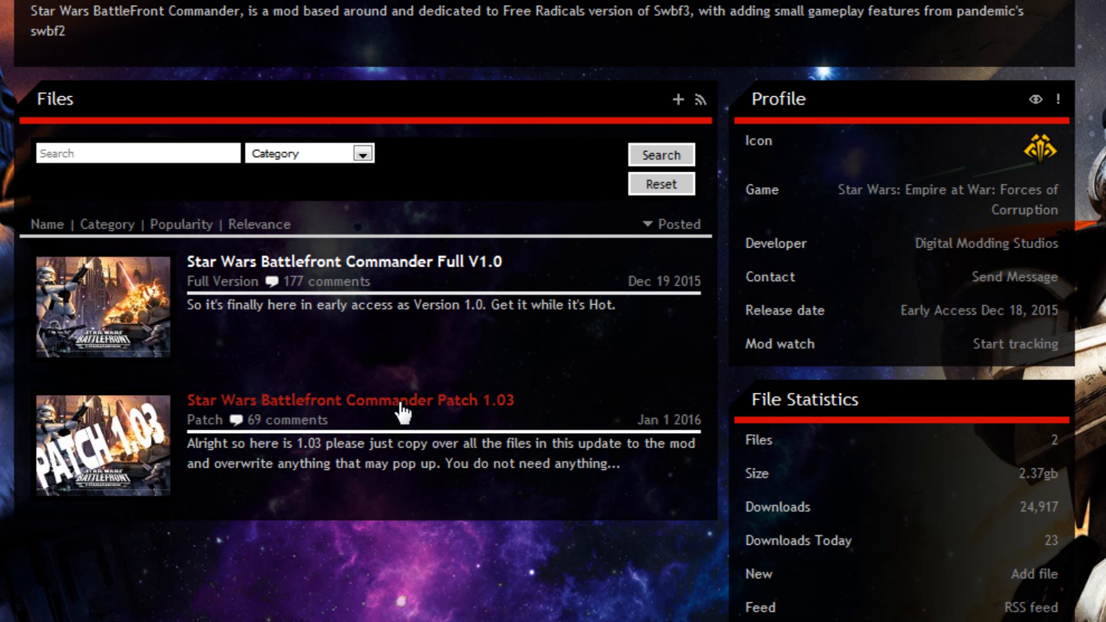
mouse_move(464, 335)
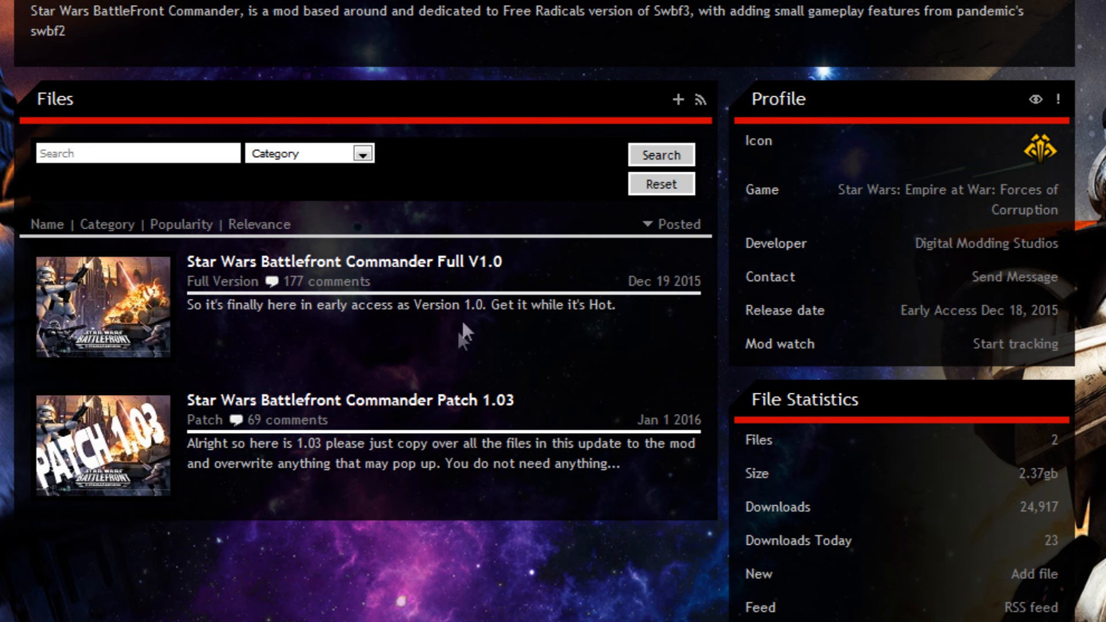
mouse_move(462, 271)
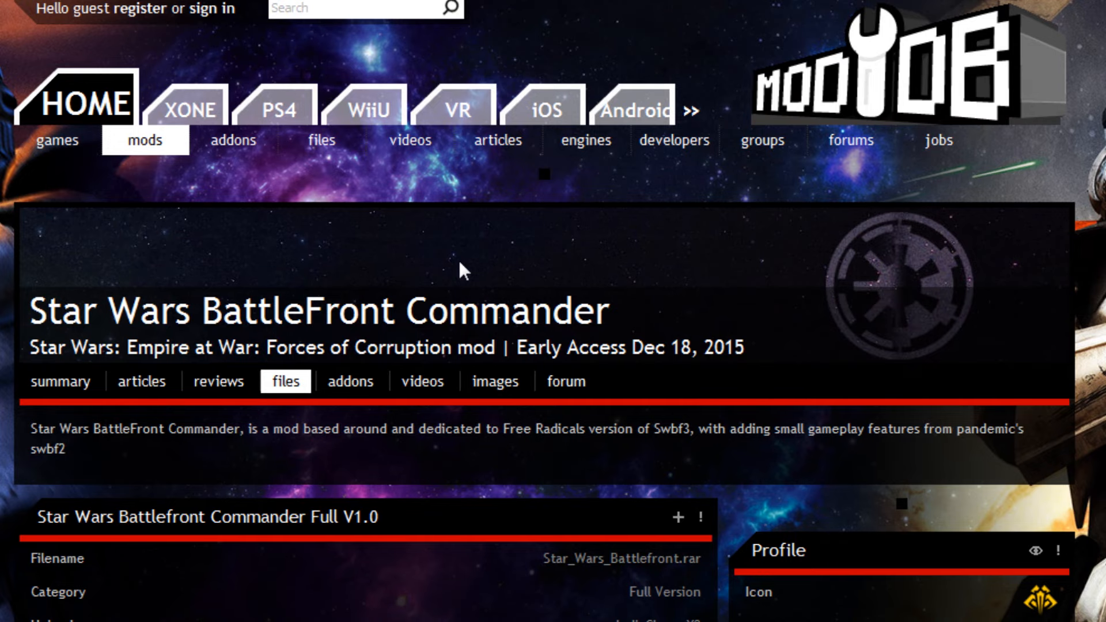
scroll("down", 3)
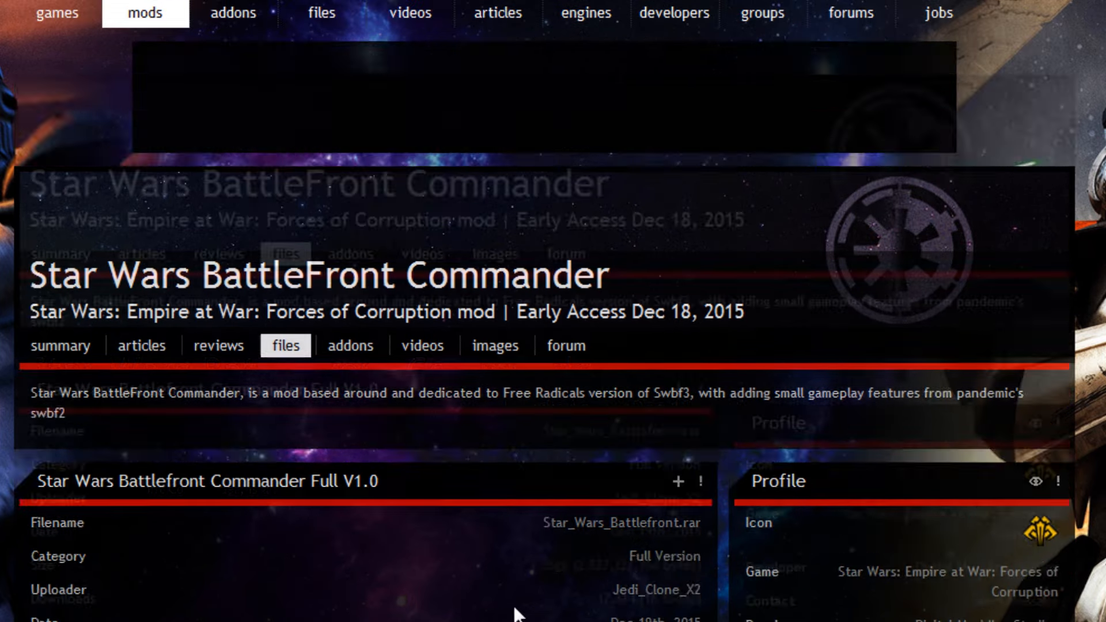
scroll("down", 3)
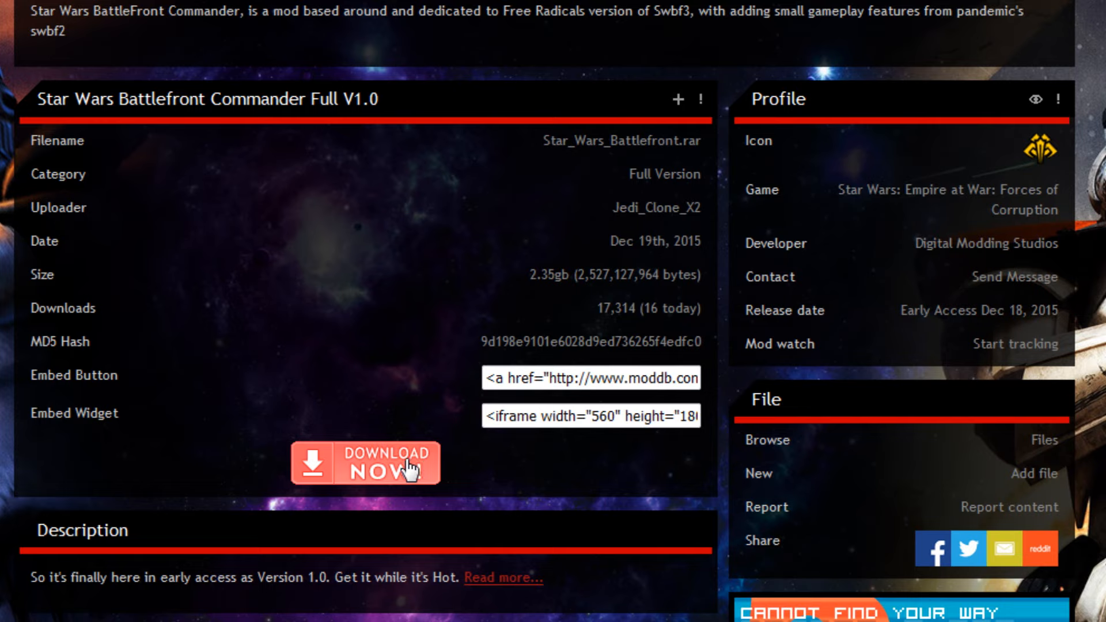
Download Star_Wars_Battlefront.rar through Download Now and the manual download link
left_click(365, 463)
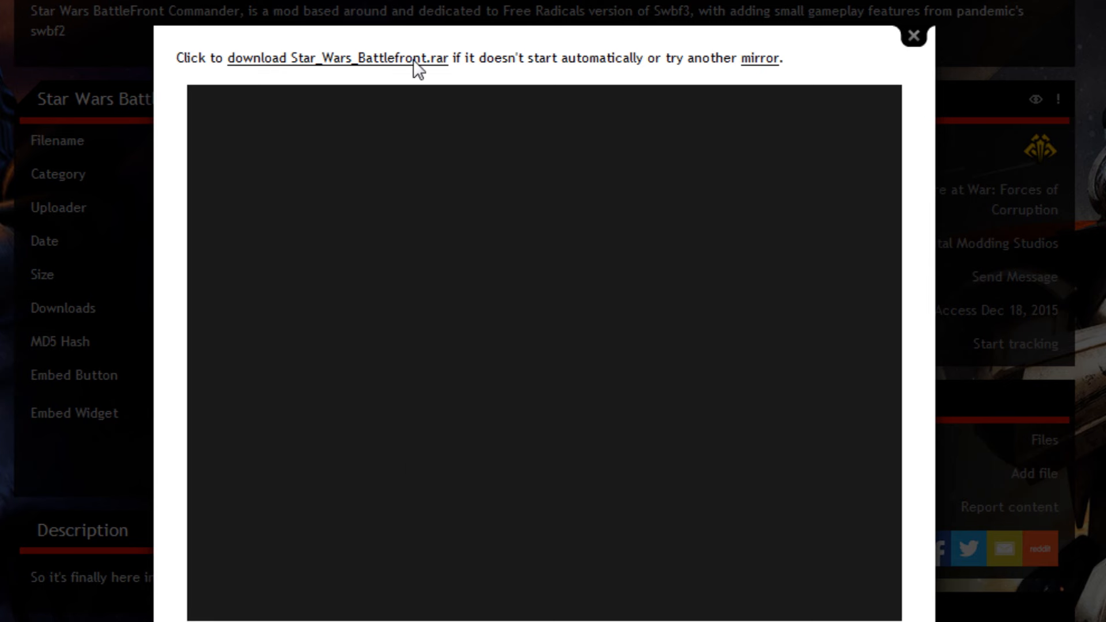
left_click(912, 35)
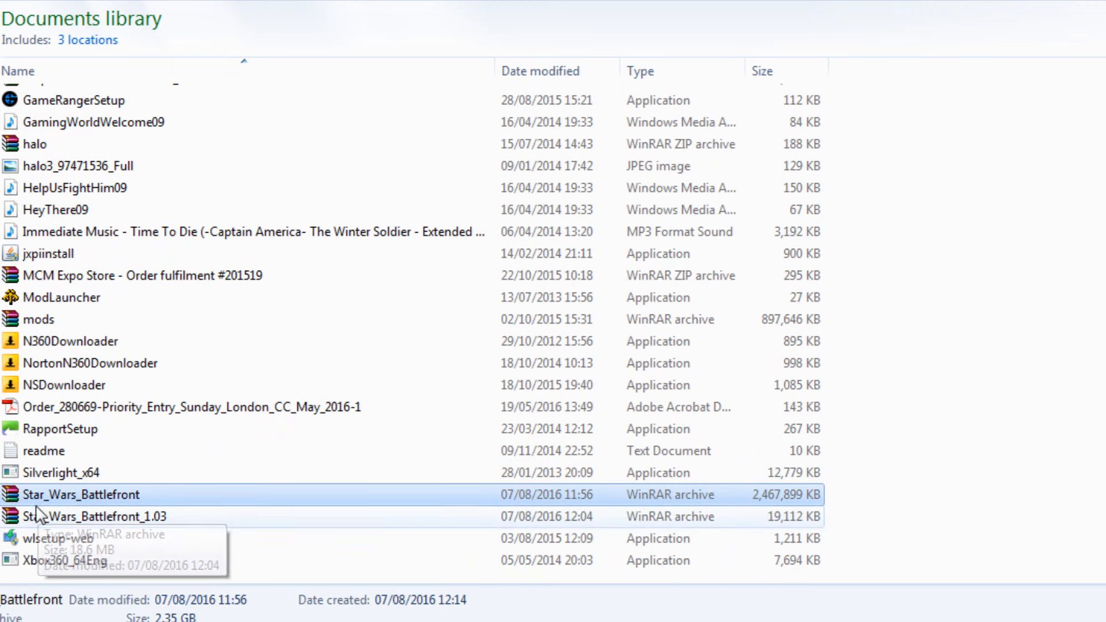
mouse_move(36, 507)
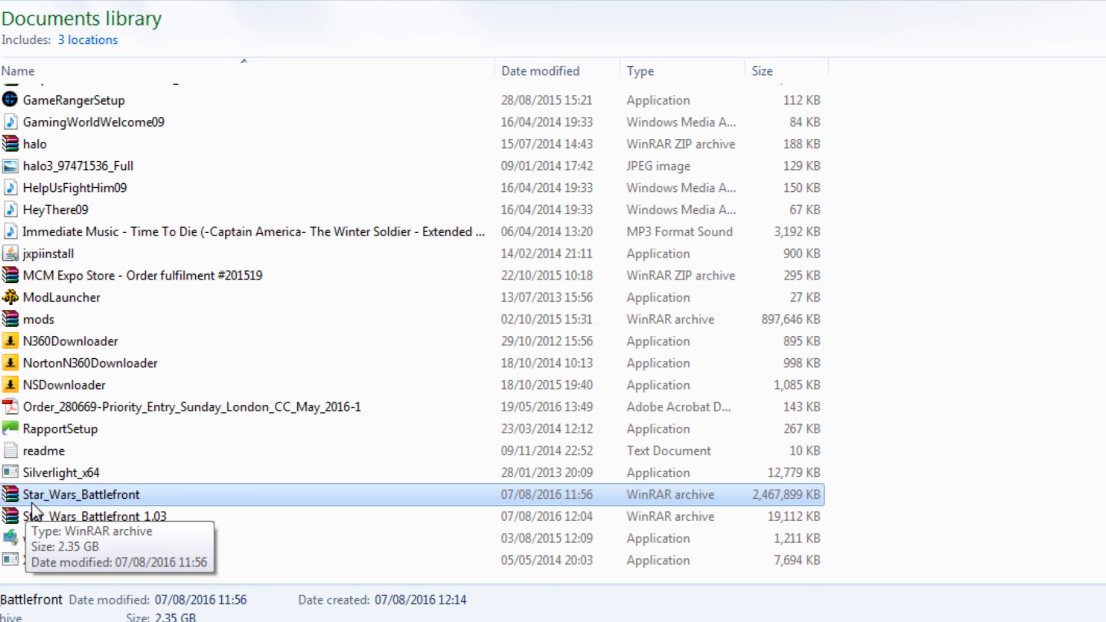
mouse_move(48, 513)
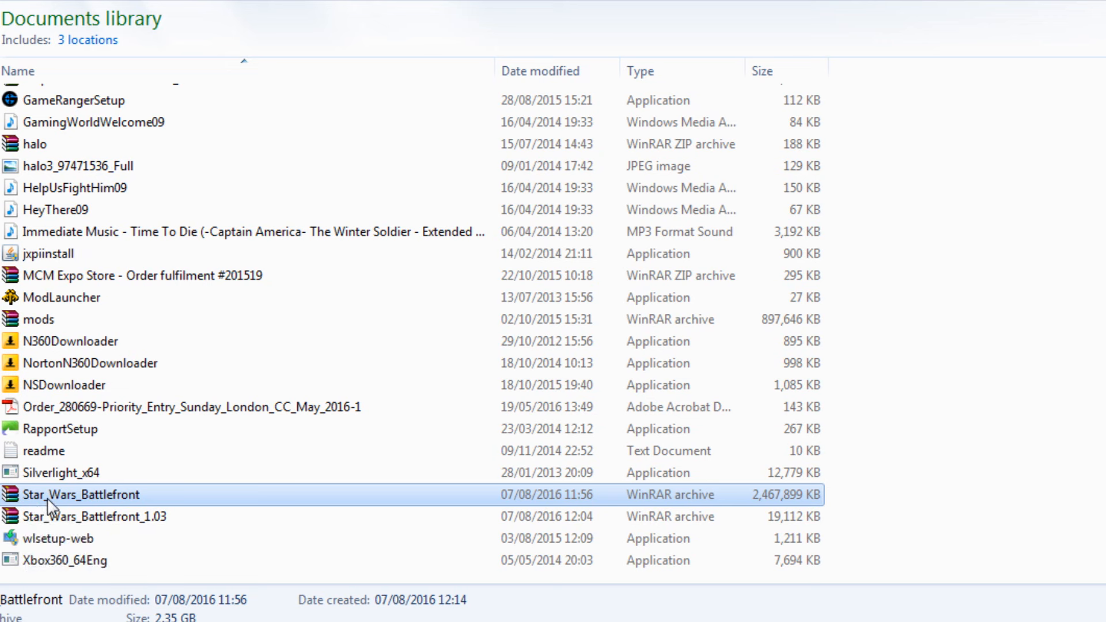
Bring up the WinRAR extraction options for the Star_Wars_Battlefront archive
right_click(81, 494)
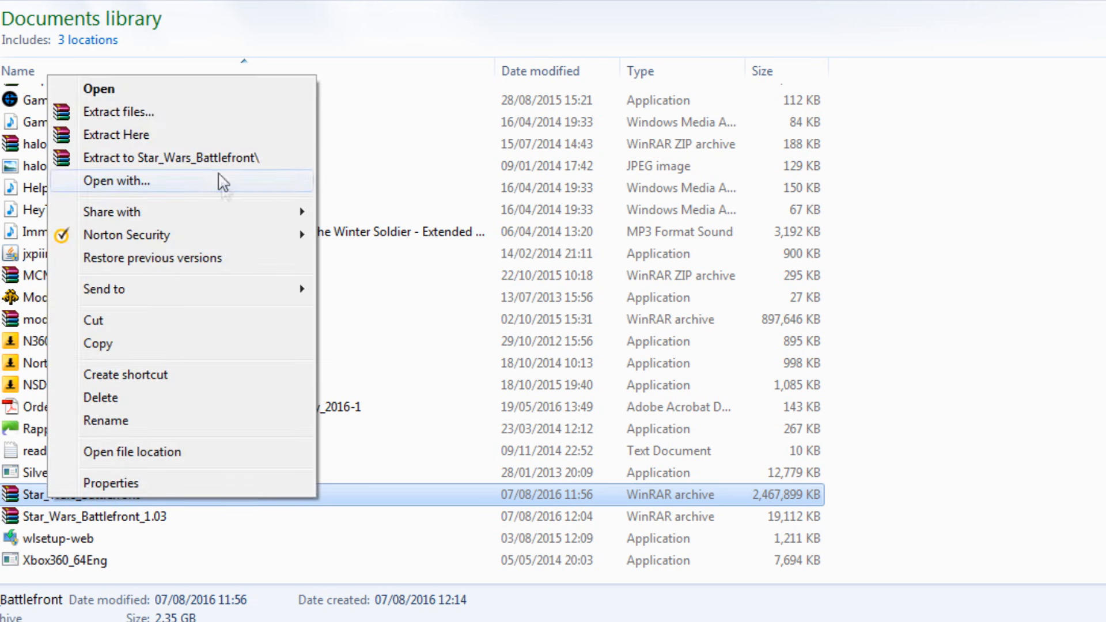
mouse_move(286, 178)
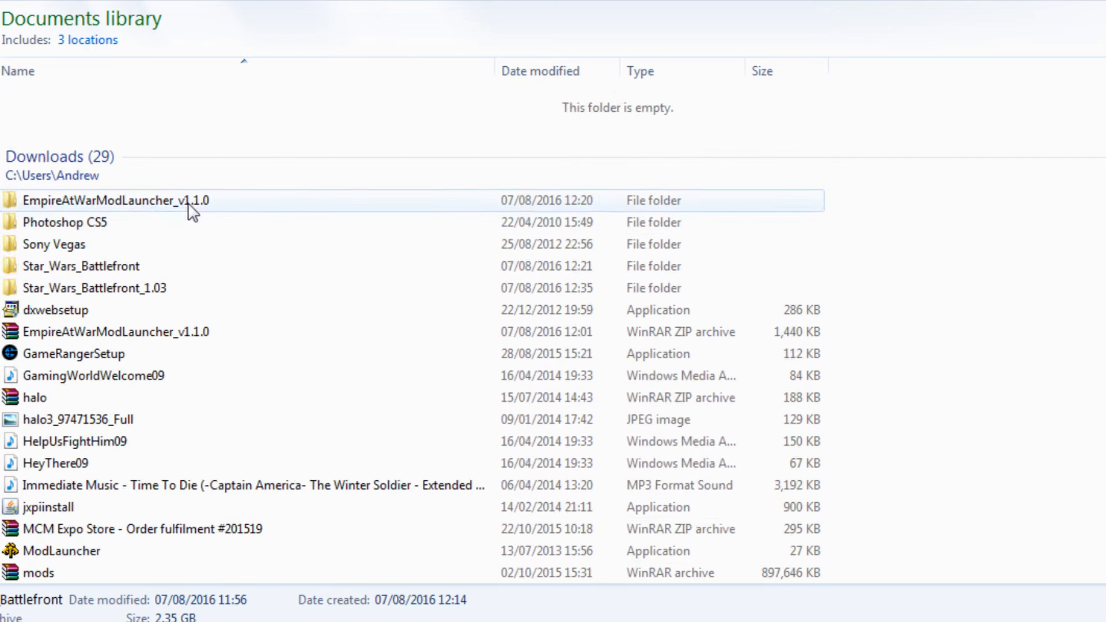
Copy the extracted Star_Wars_Battlefront folder via its context menu
left_click(81, 266)
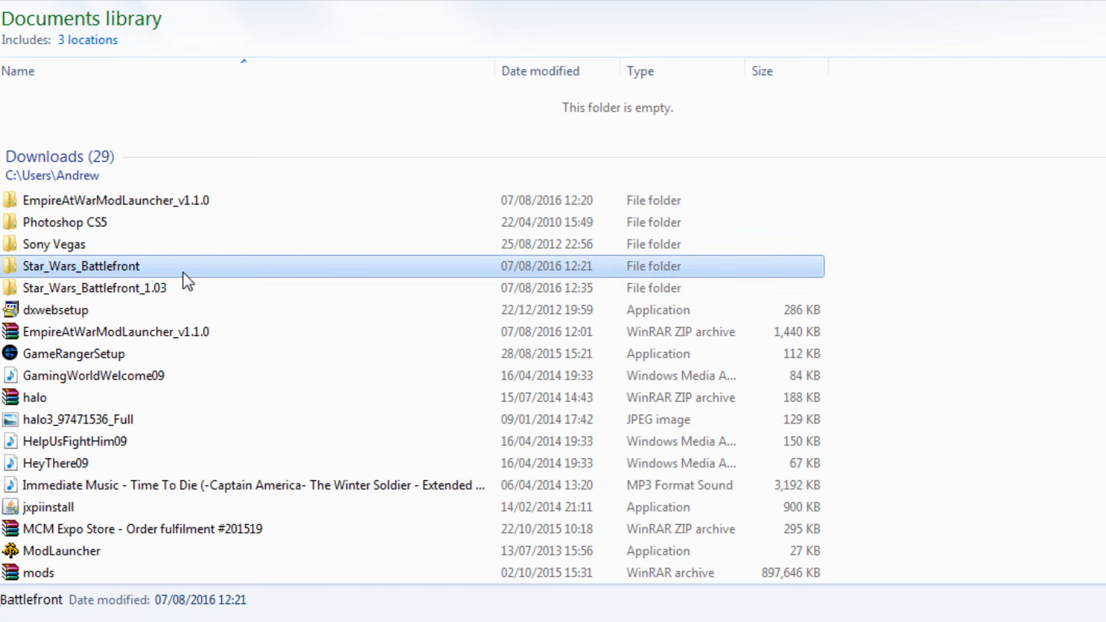
right_click(82, 266)
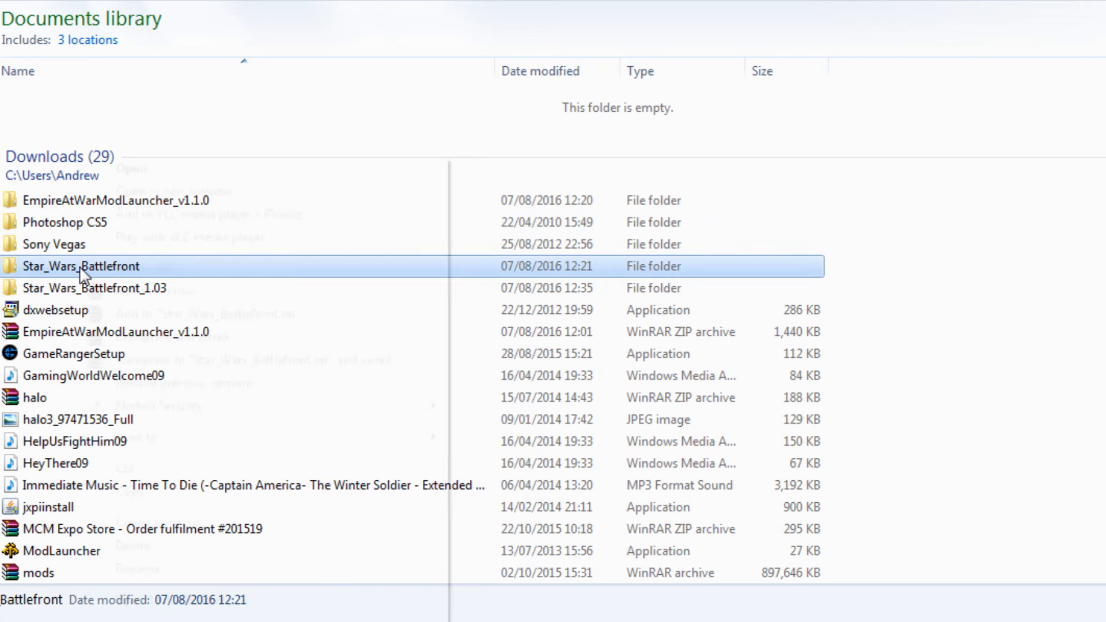
right_click(81, 266)
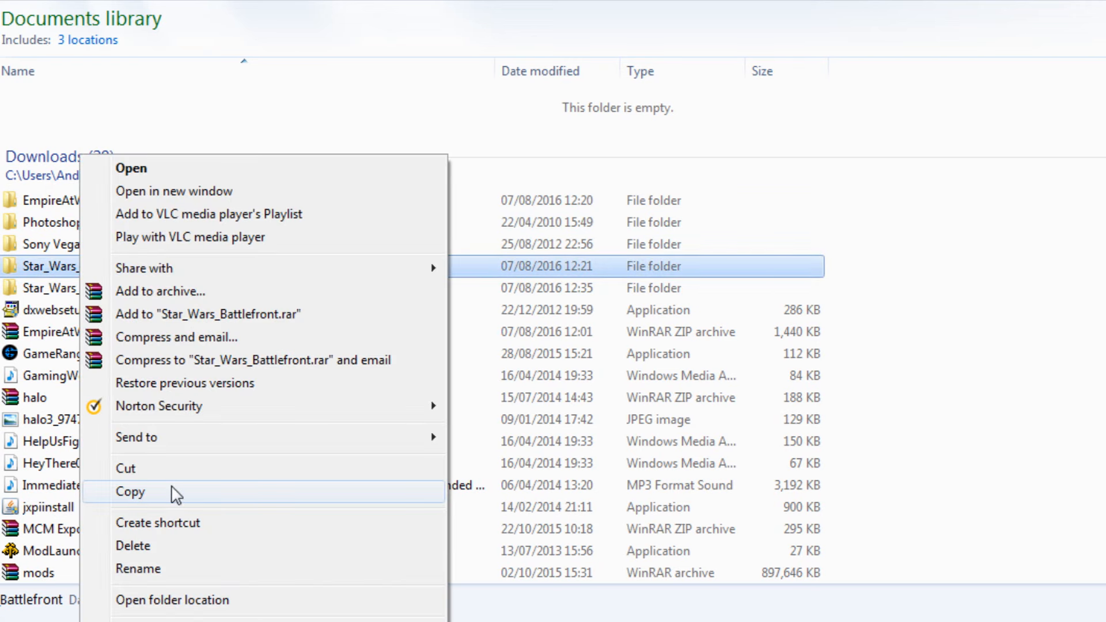
left_click(130, 491)
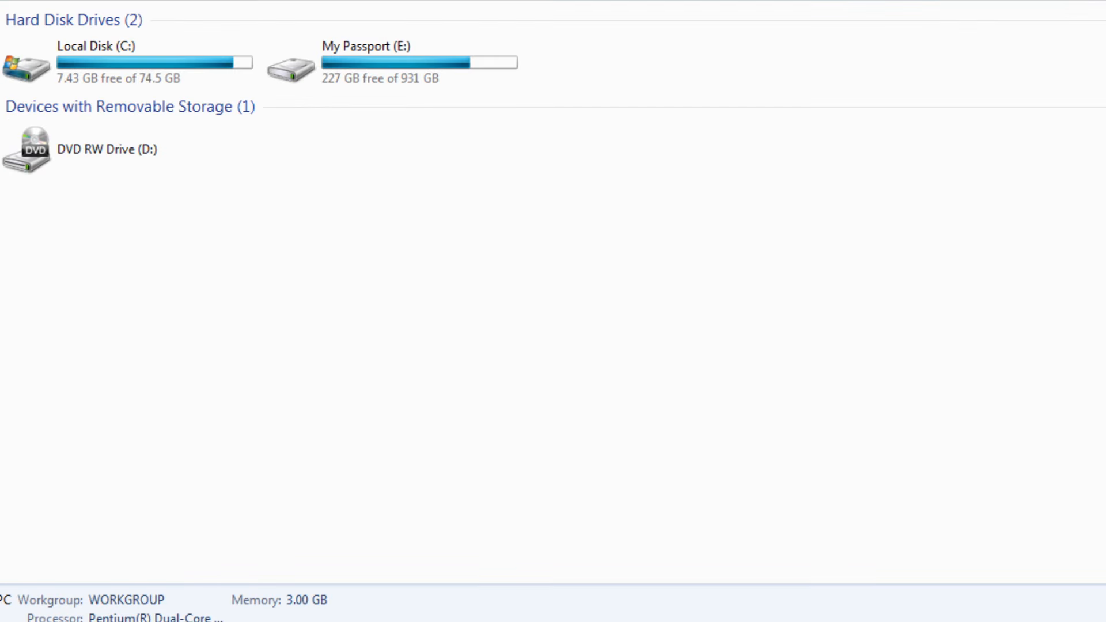
Navigate from Local Disk (C:) through LucasArts into the Forces of Corruption folder
double_click(113, 63)
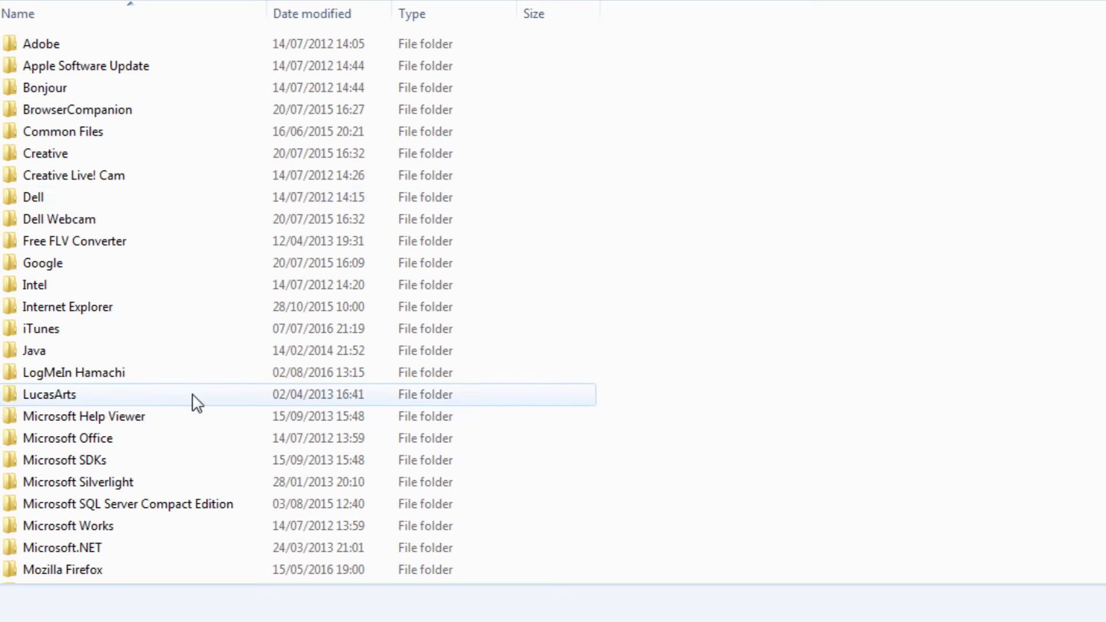
left_click(49, 394)
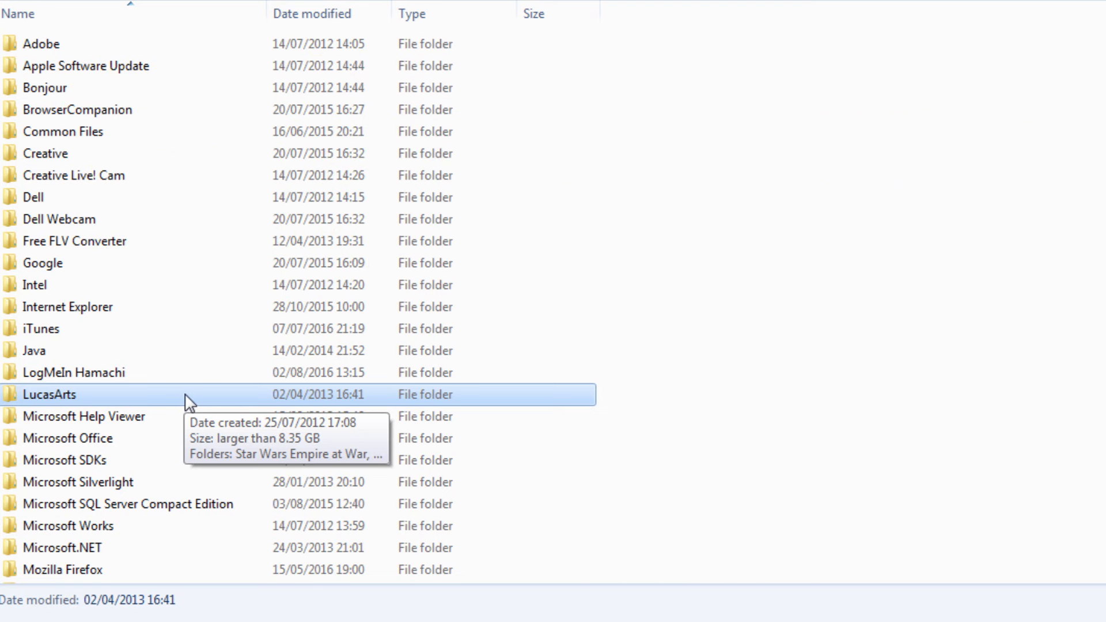
double_click(48, 394)
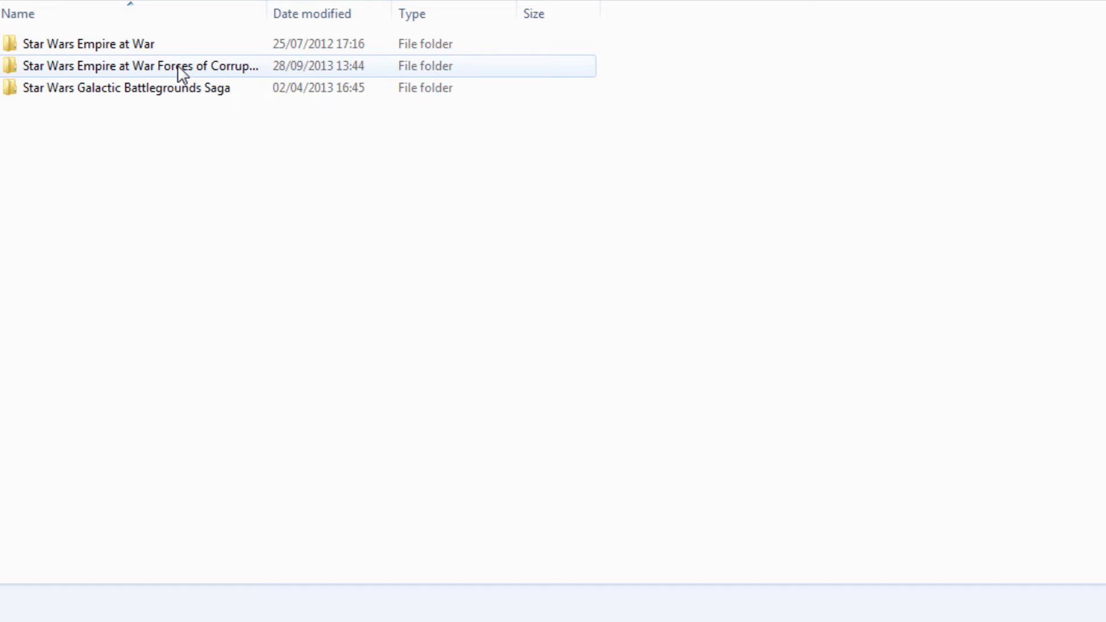
double_click(138, 66)
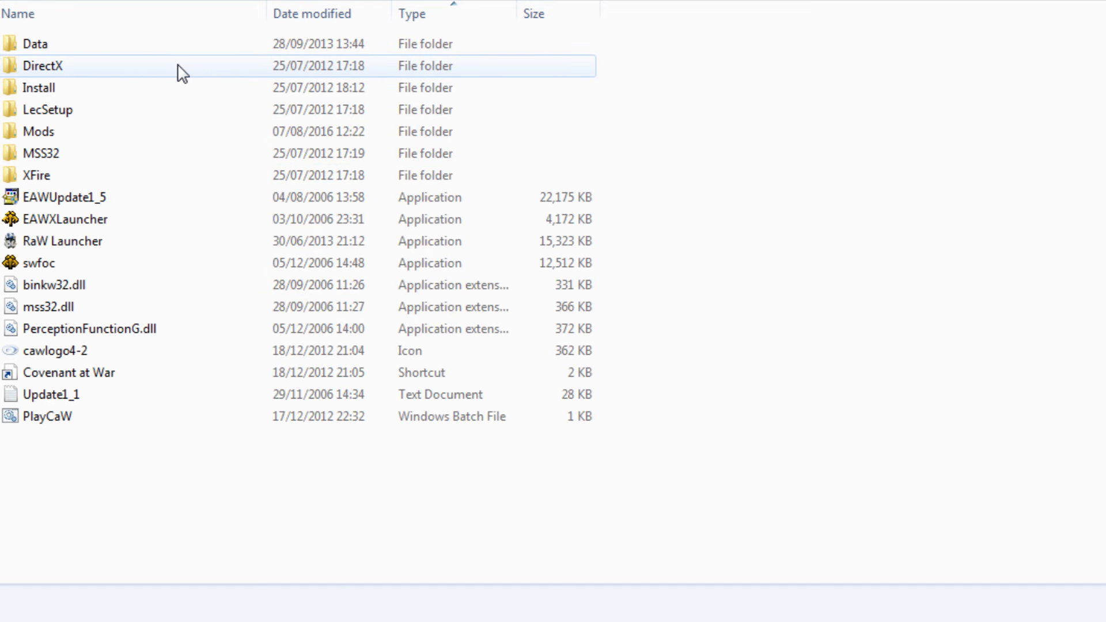
Open the Mods folder, check its Paste option, and dismiss the menu without pasting
left_click(38, 132)
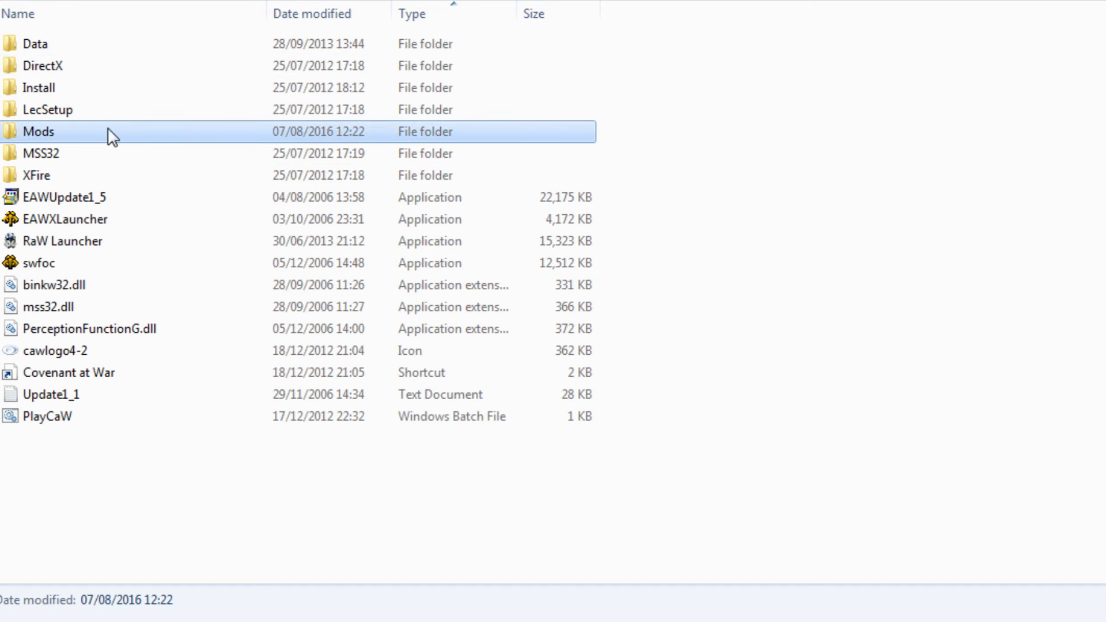
mouse_move(83, 135)
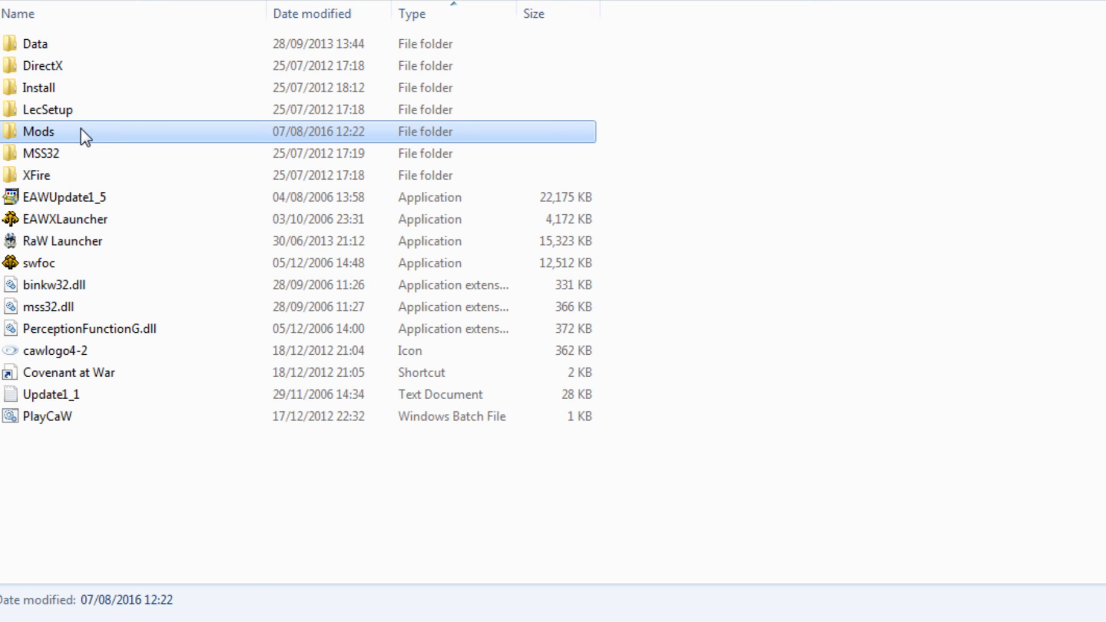
mouse_move(24, 9)
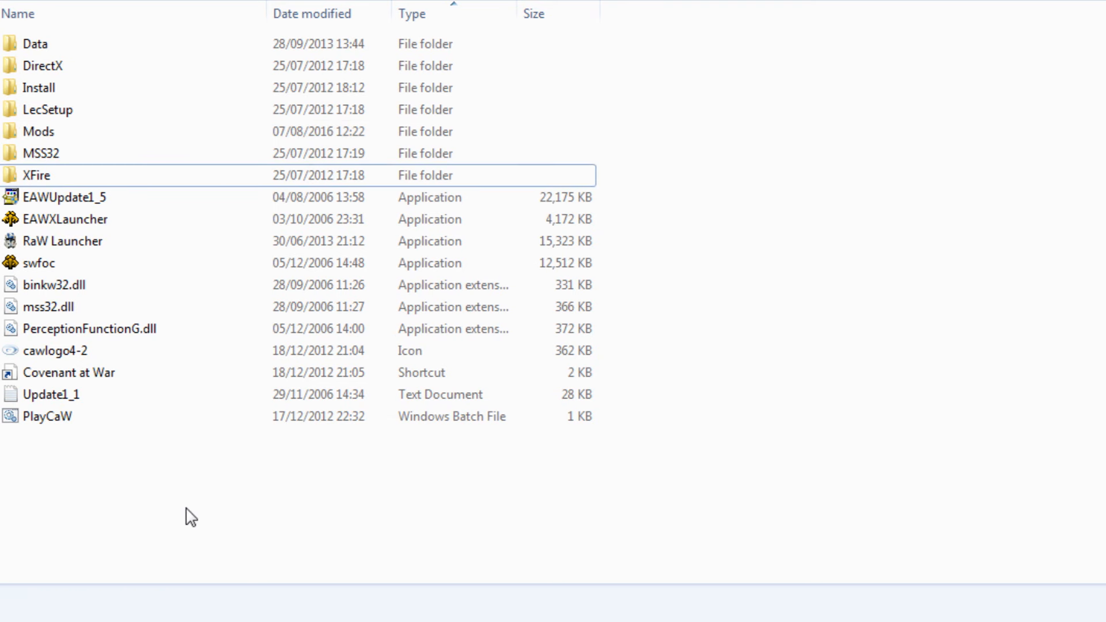
right_click(103, 162)
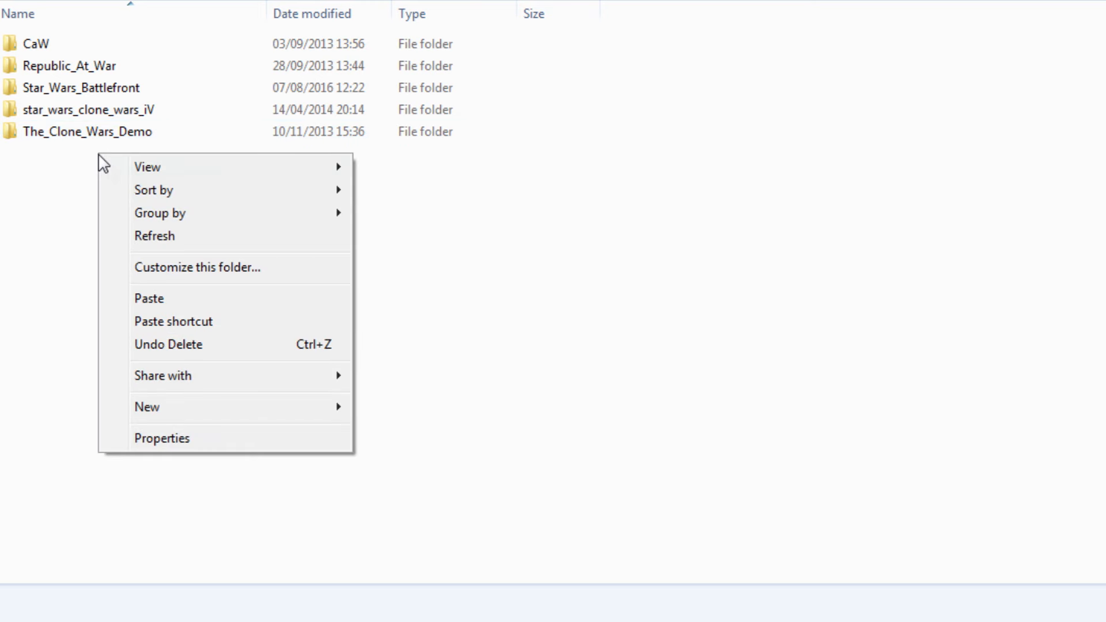
mouse_move(219, 299)
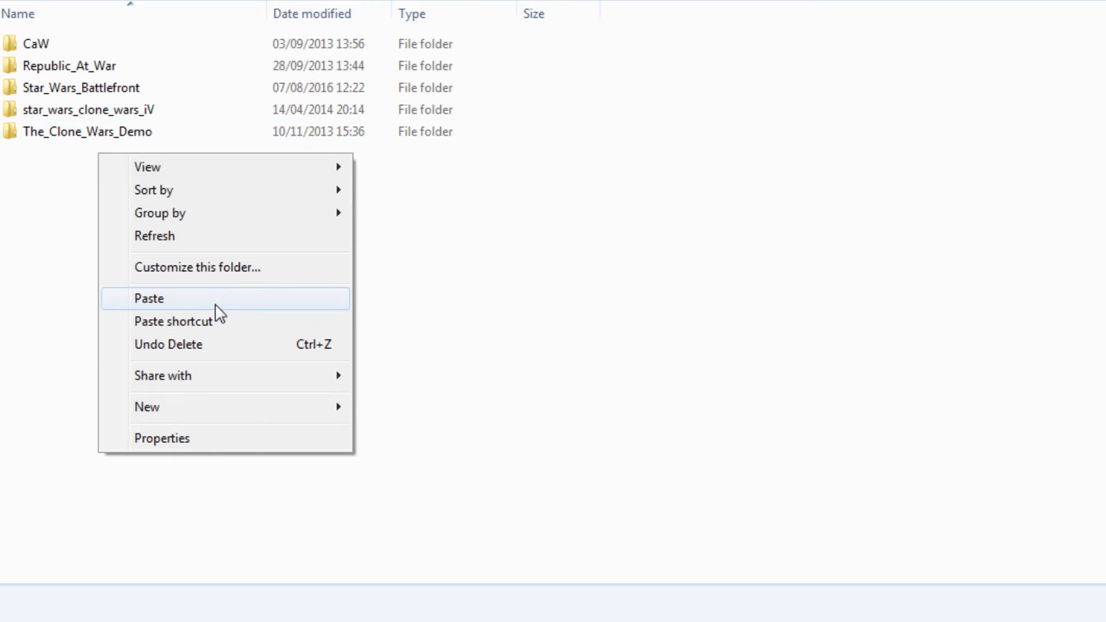
mouse_move(141, 153)
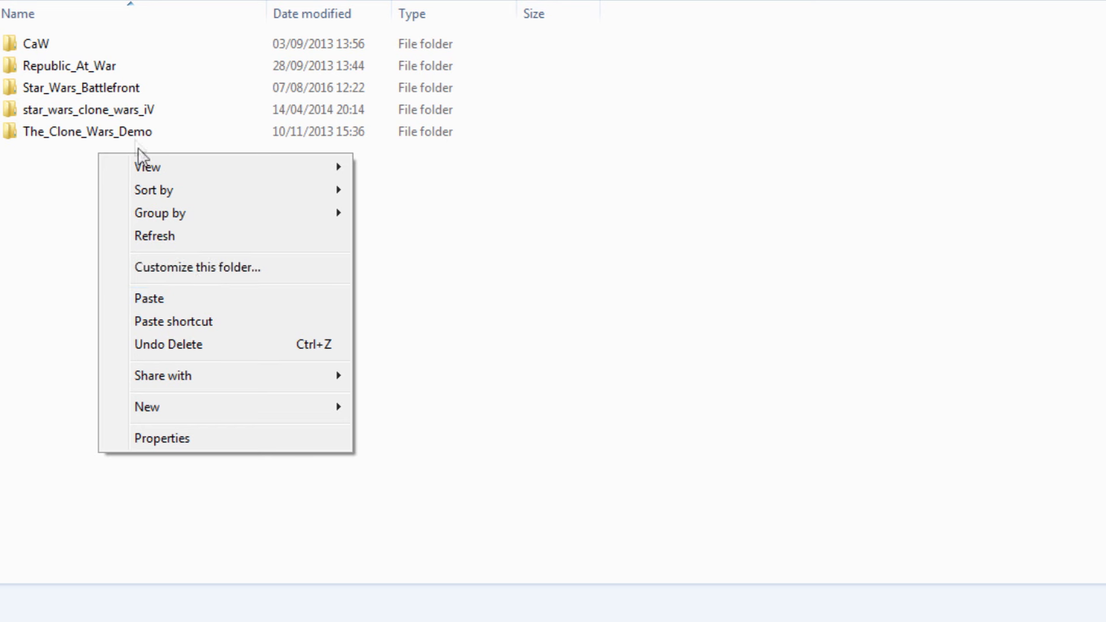
mouse_move(200, 107)
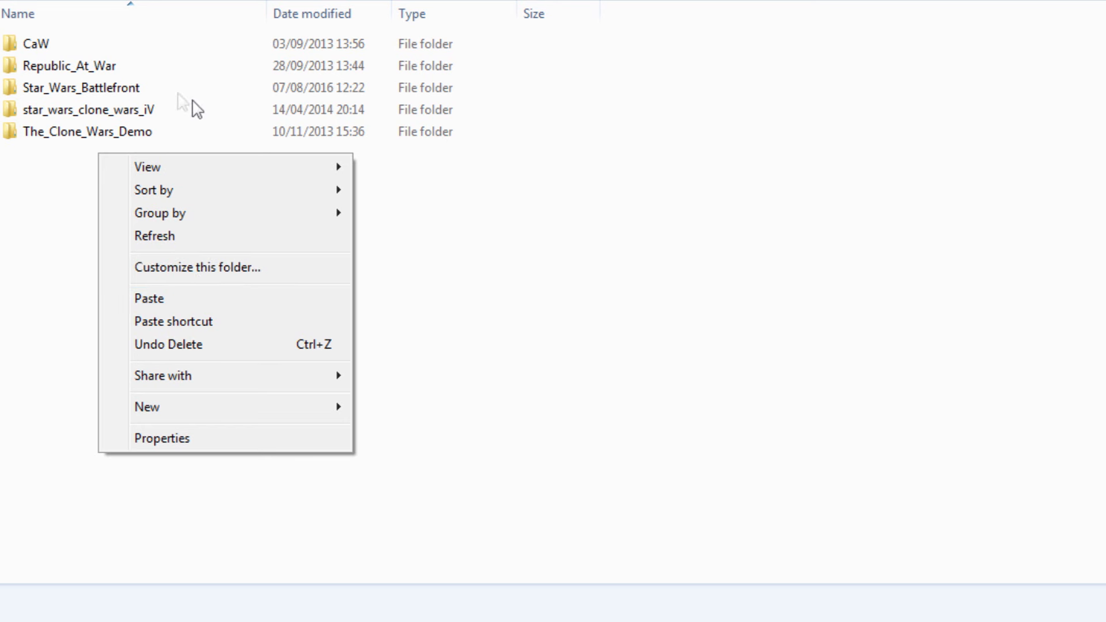
left_click(81, 88)
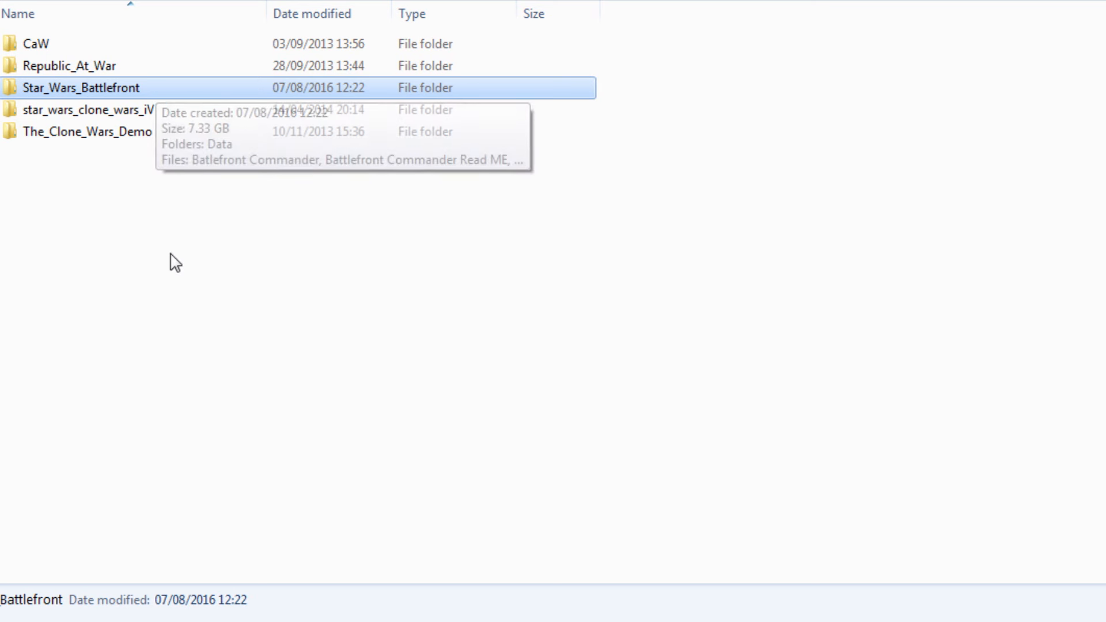
mouse_move(174, 263)
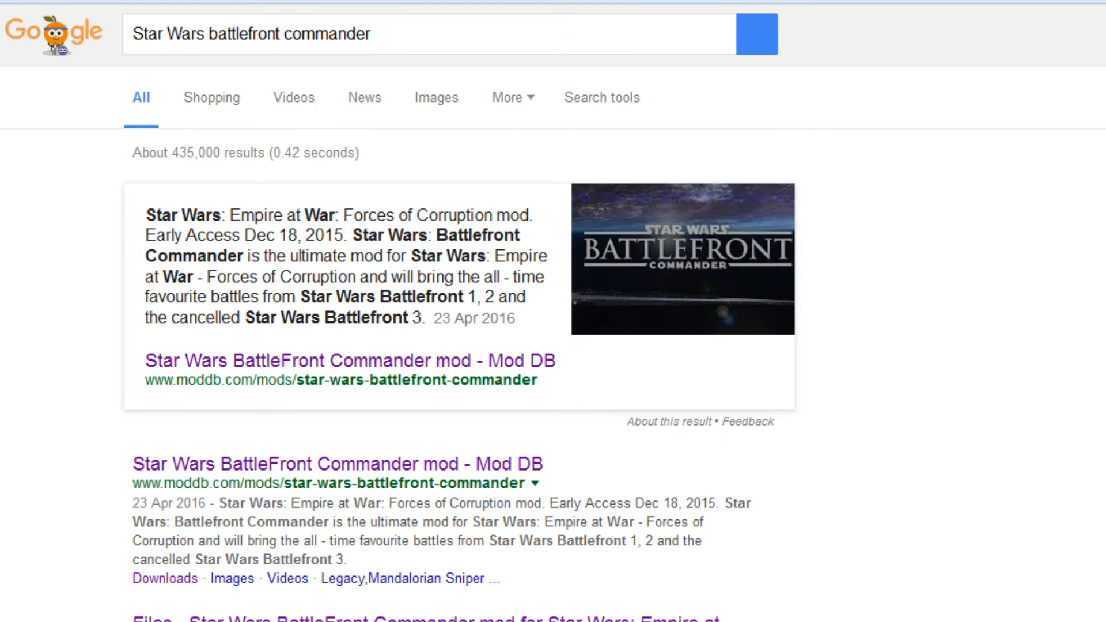
Search Google for 'Star Wars empire at war mod launcher' and open the Mod DB ModLauncher result
left_click(424, 34)
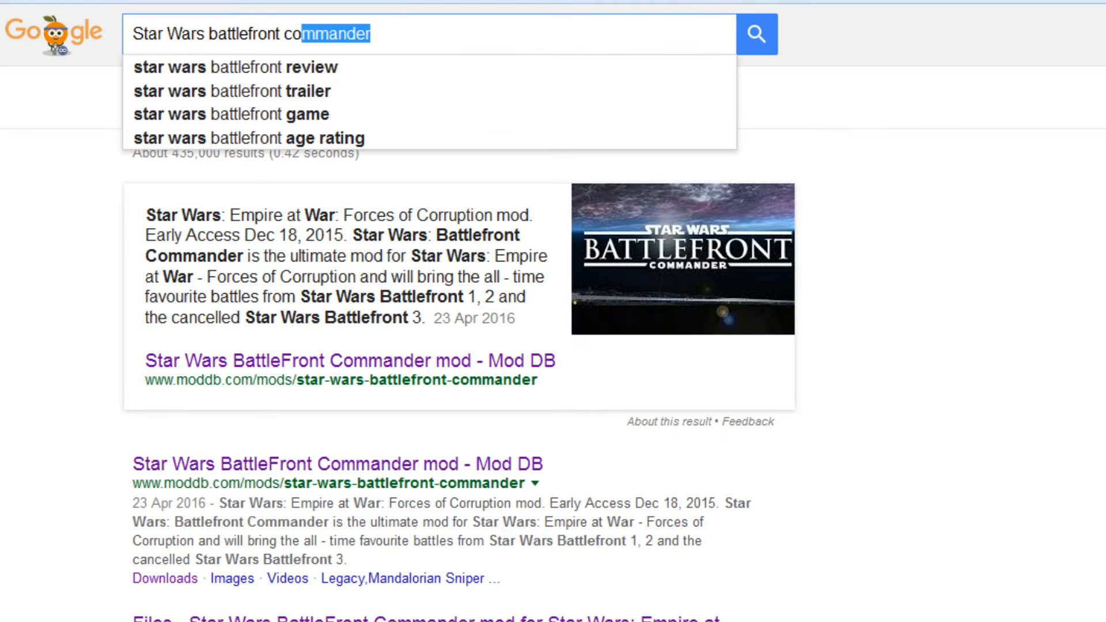
type("Star Wars empire")
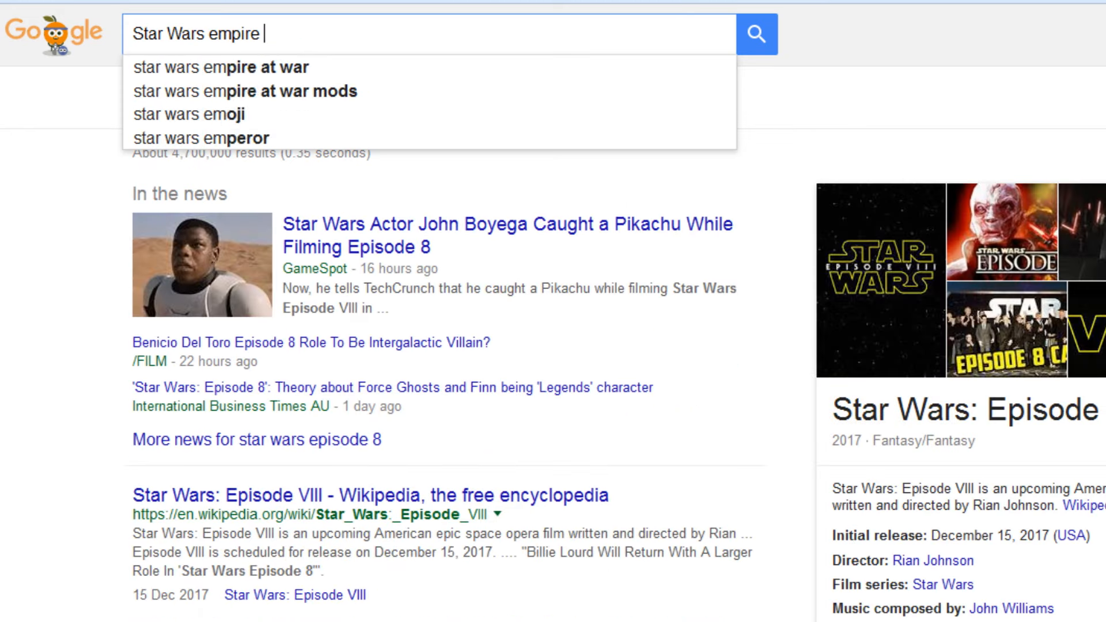
type("at war mod launcher")
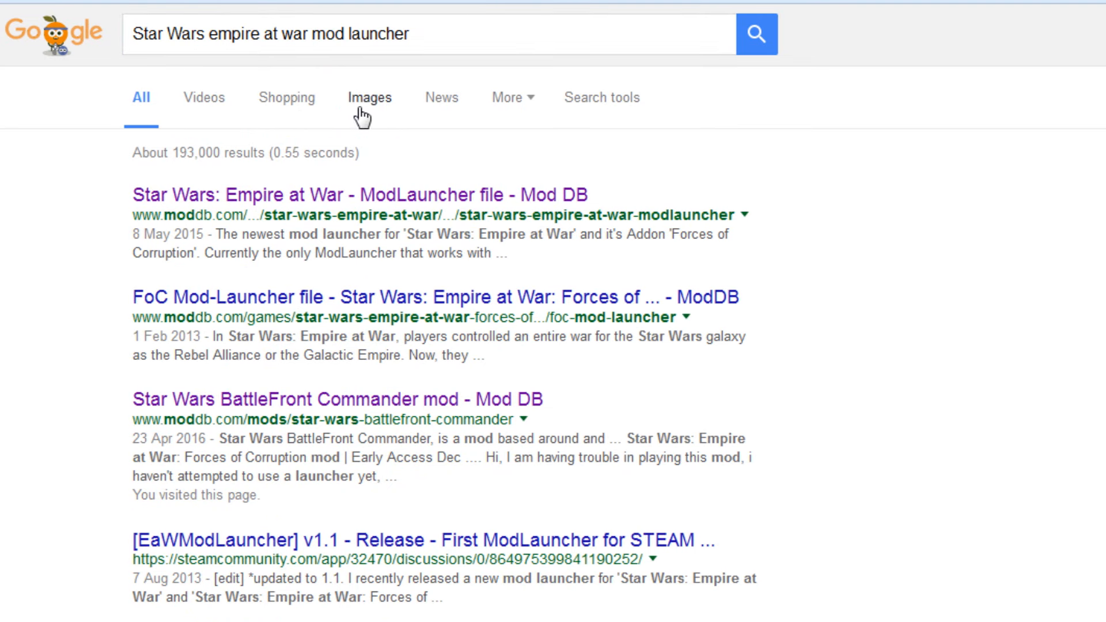
left_click(370, 97)
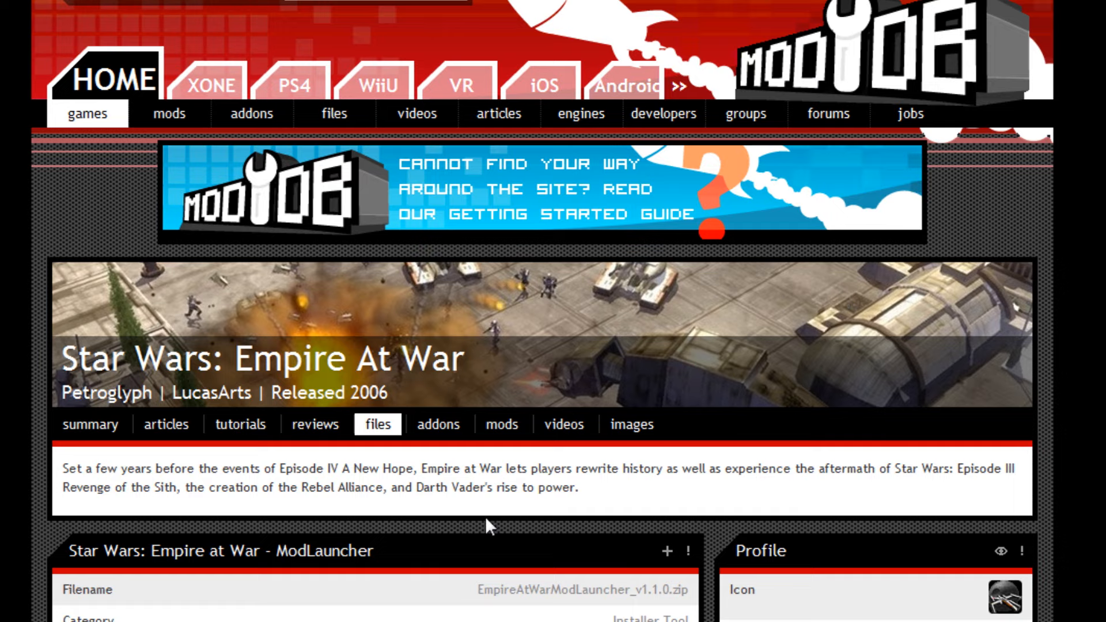
Download EmpireAtWarModLauncher_v1.1.0.zip and close the download popup
scroll("down", 3)
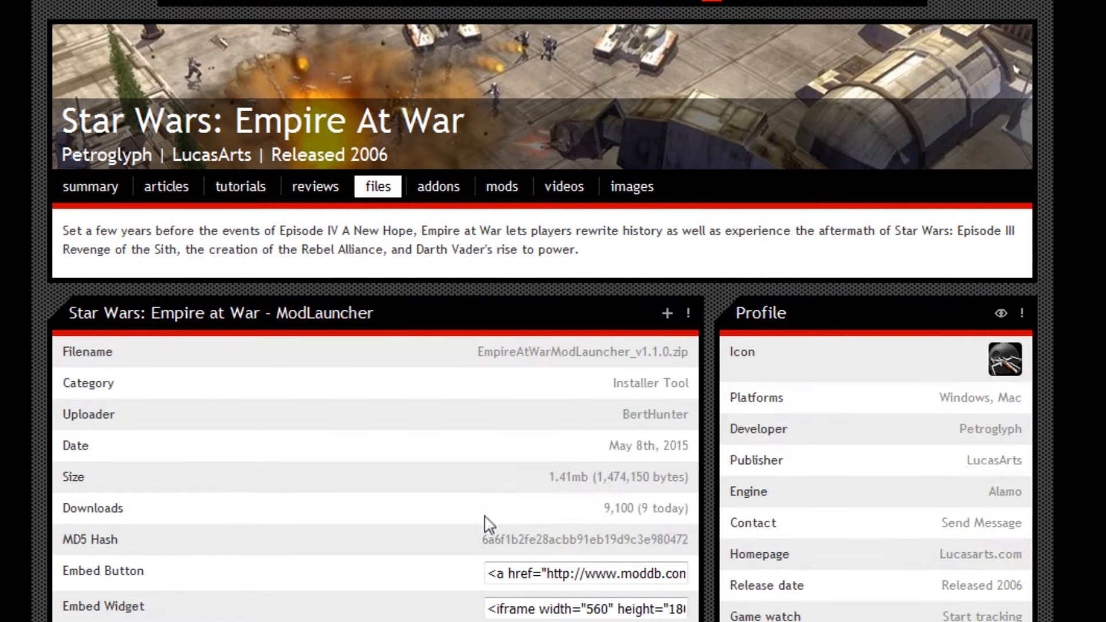
scroll("down", 3)
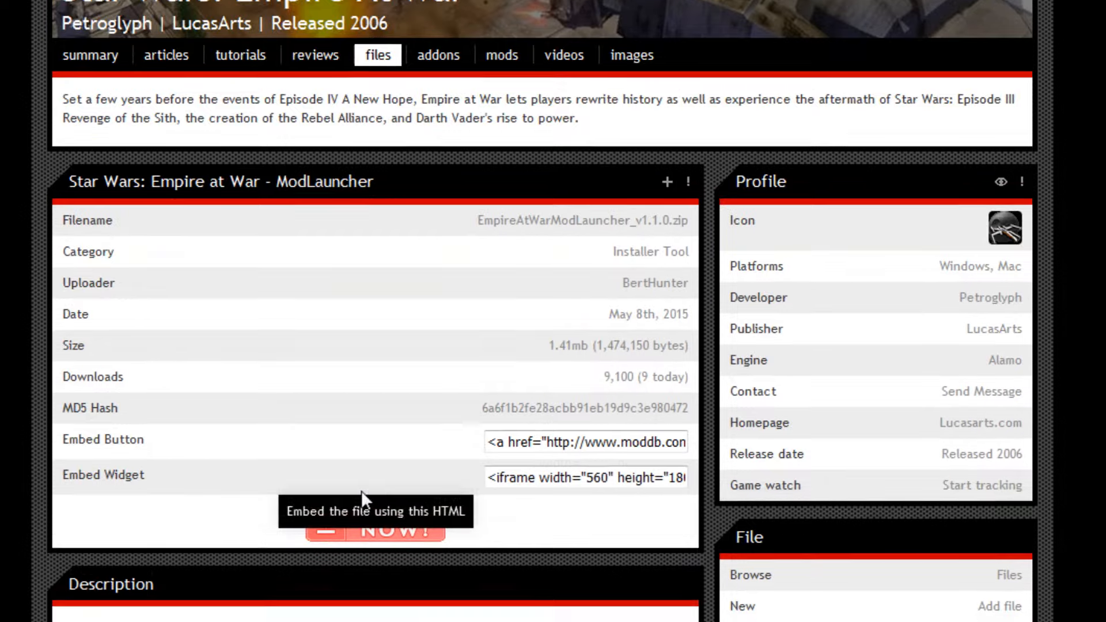
scroll("down", 3)
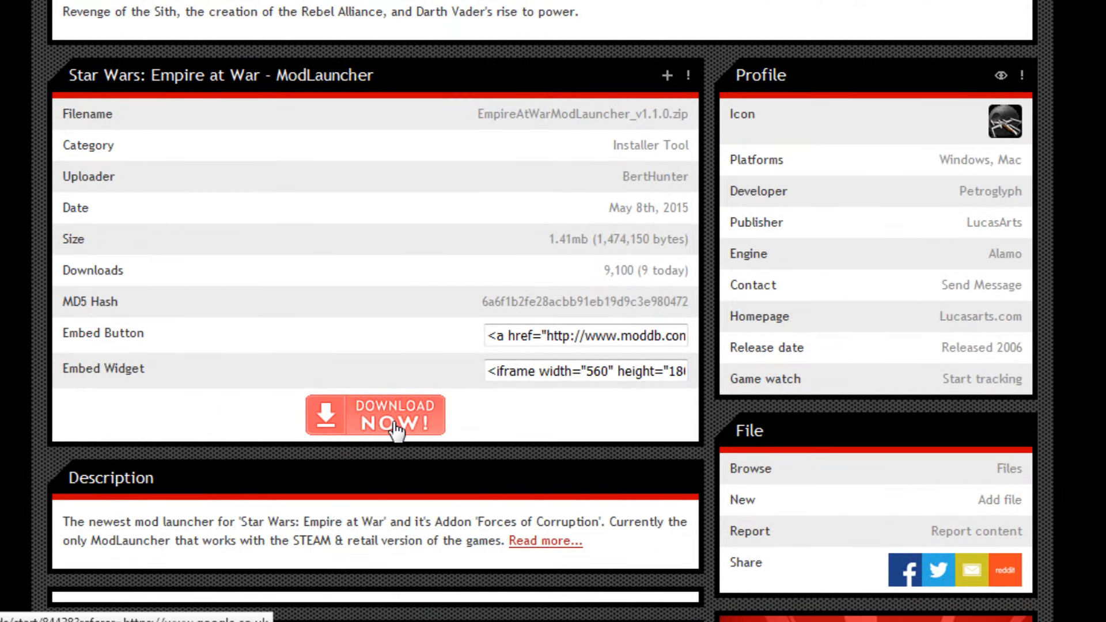
left_click(375, 415)
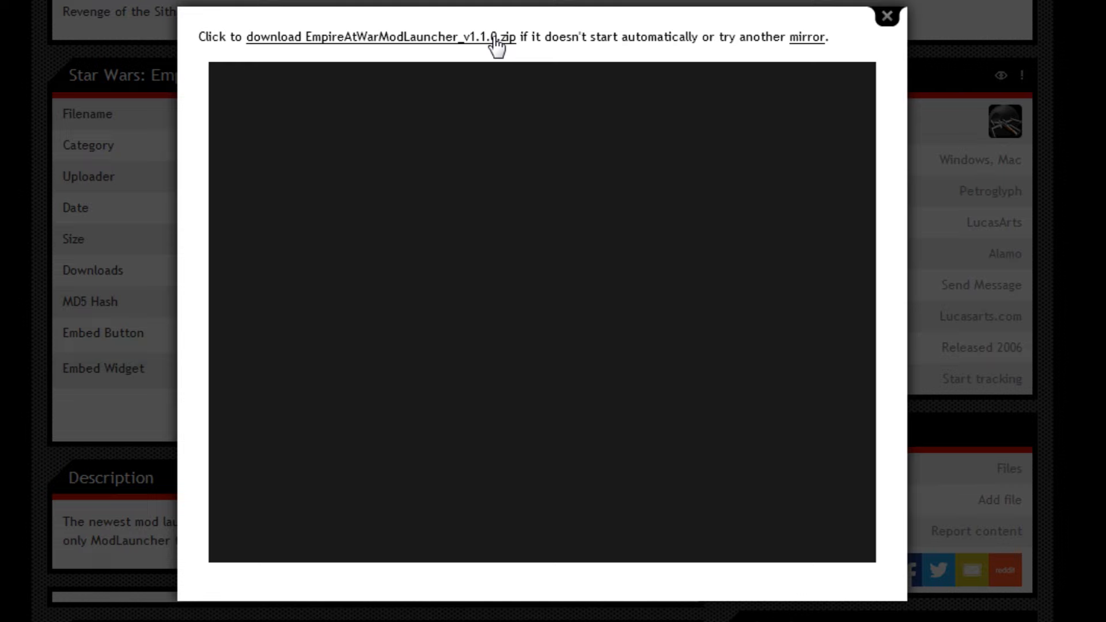
mouse_move(895, 18)
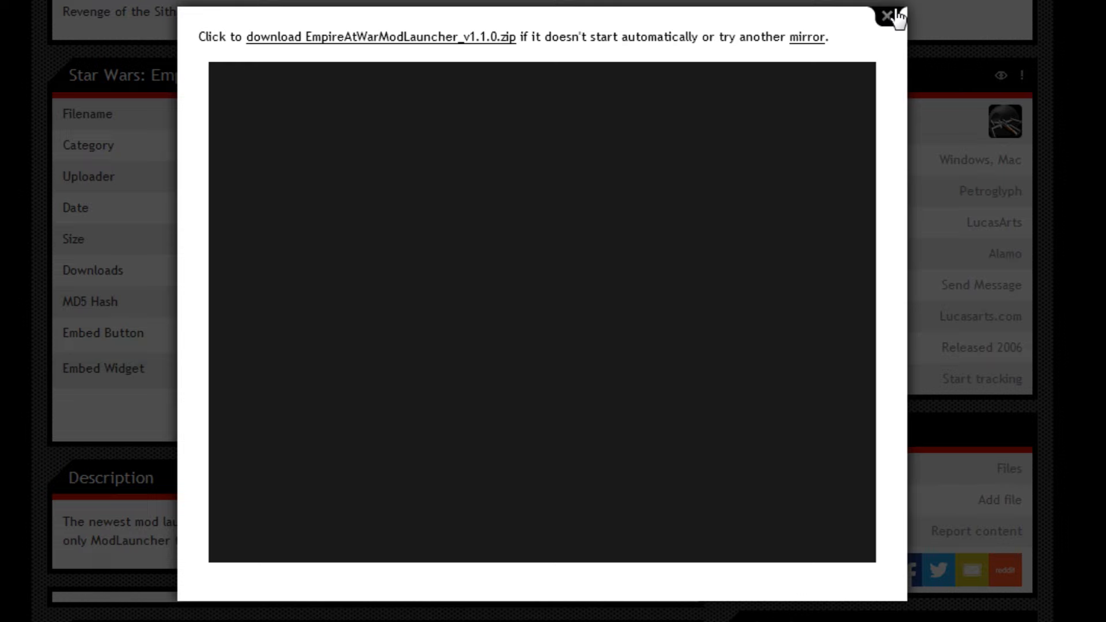
left_click(886, 16)
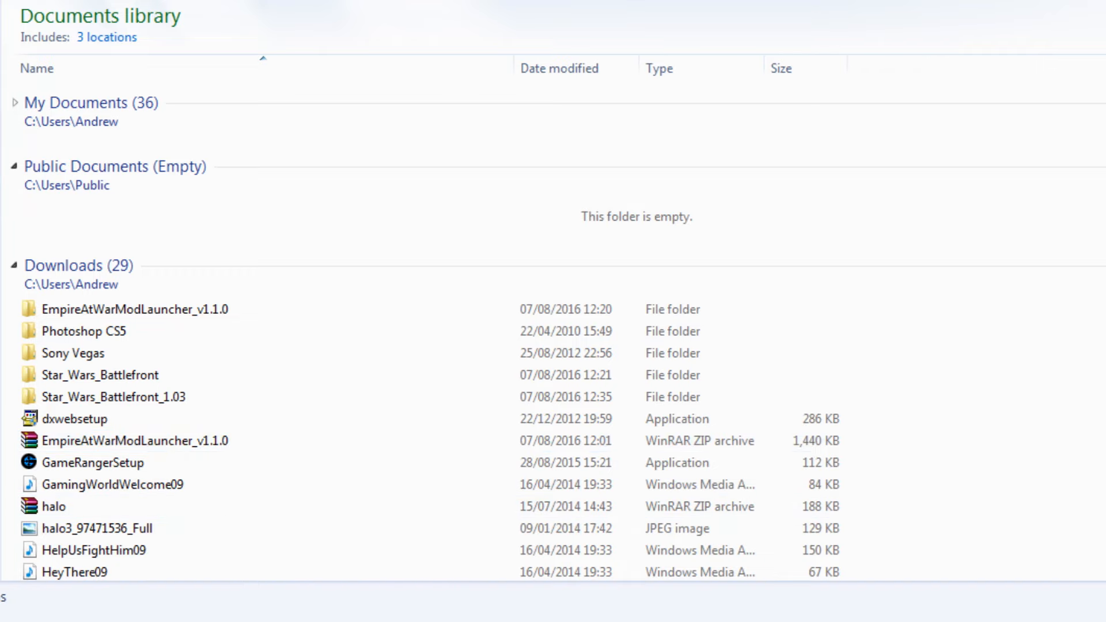
Extract the EmpireAtWarModLauncher_v1.1.0 zip in Downloads, open its folder and select EaWModLauncher
scroll("down", 3)
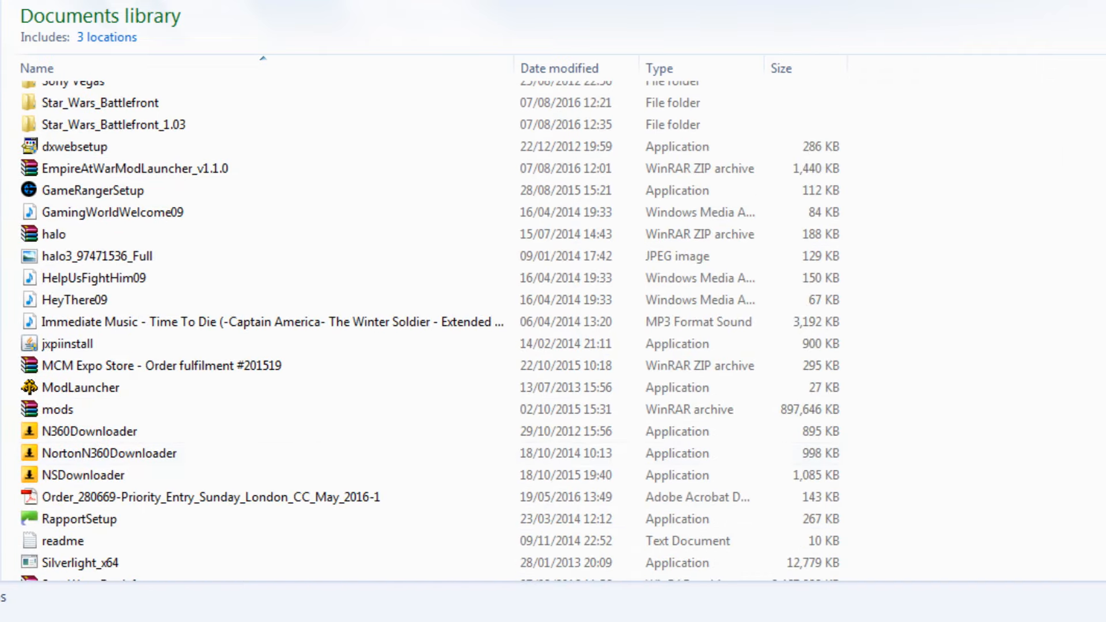
left_click(135, 168)
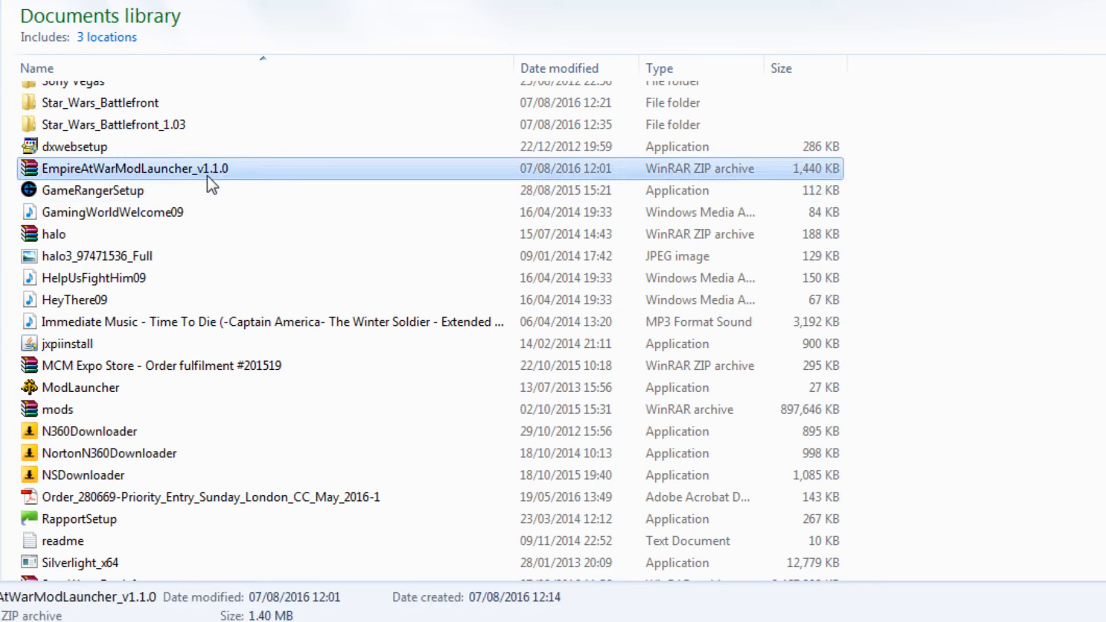
right_click(138, 167)
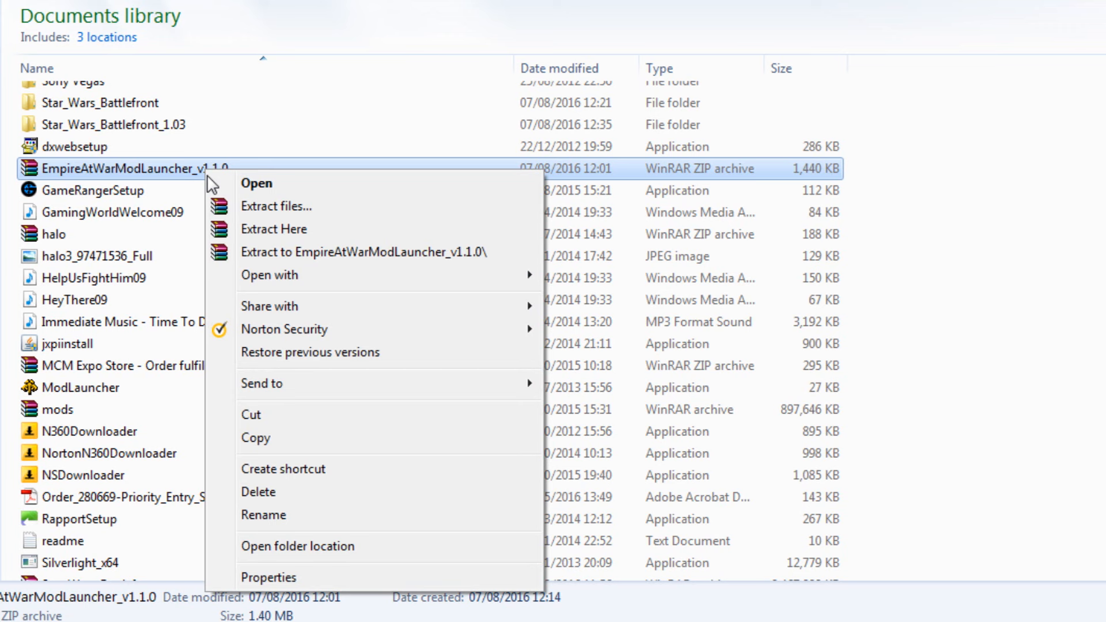
mouse_move(373, 257)
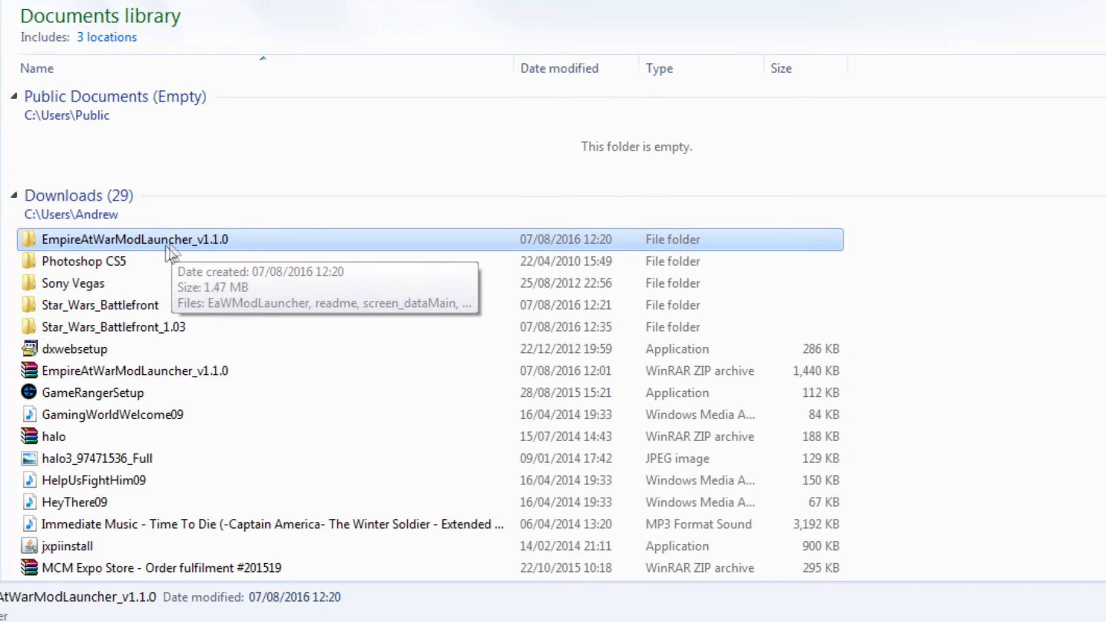
double_click(133, 238)
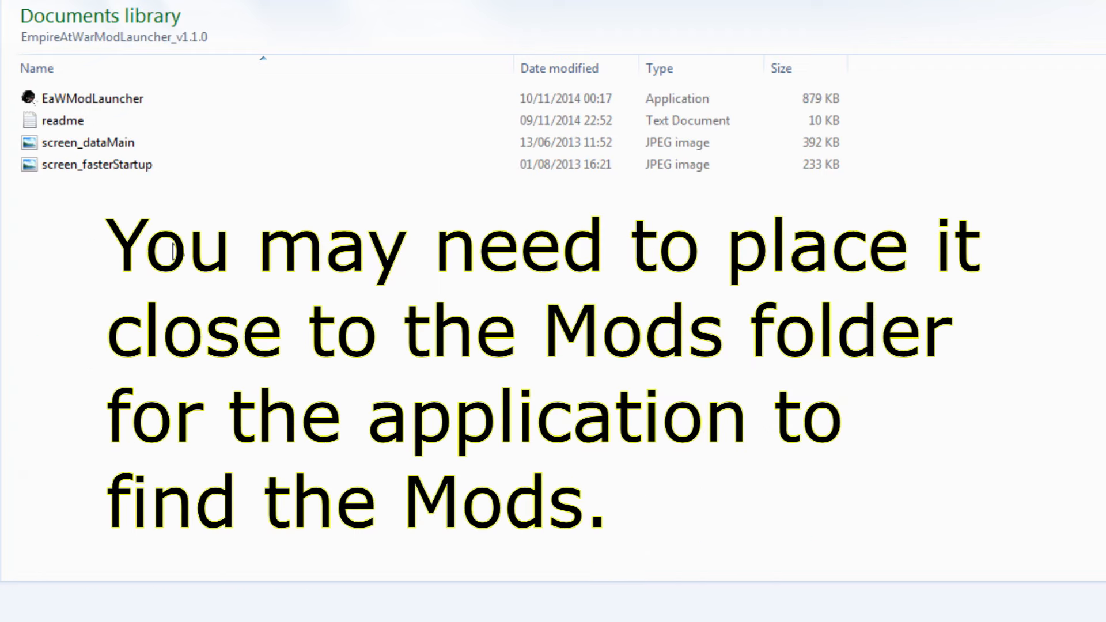
left_click(91, 98)
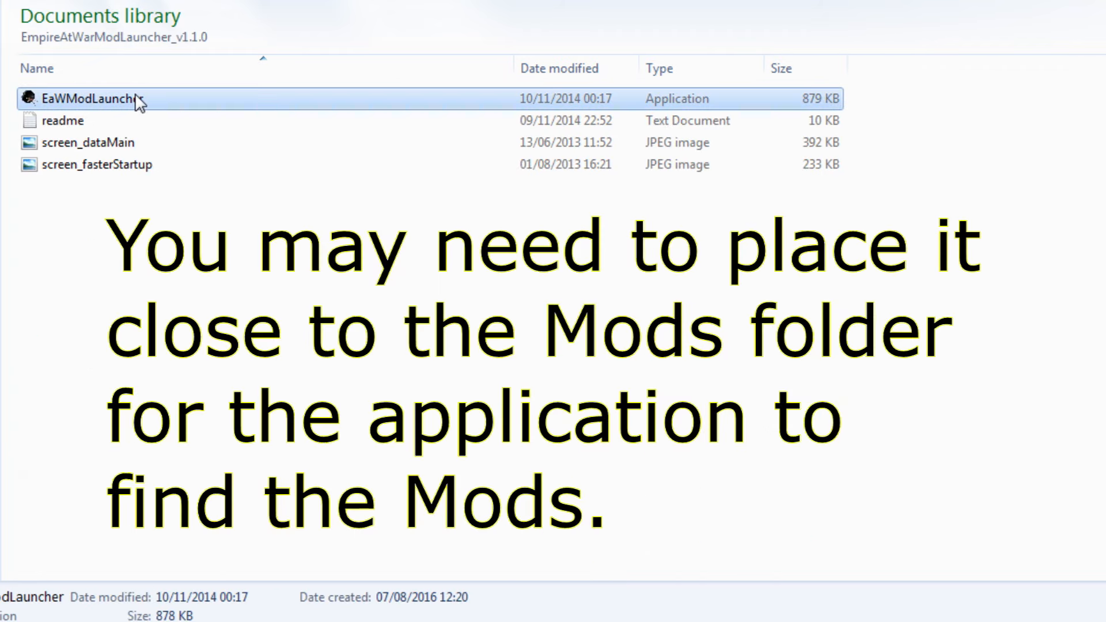
mouse_move(247, 363)
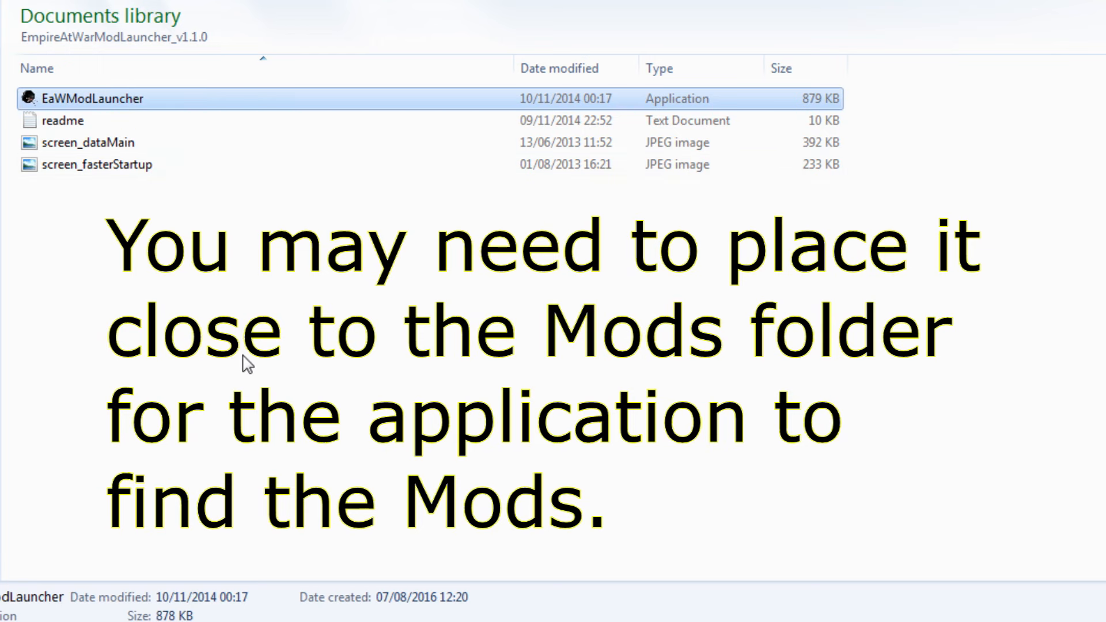
Launch EaWModLauncher and highlight Star_Wars_Battlefront in its mod list
double_click(92, 98)
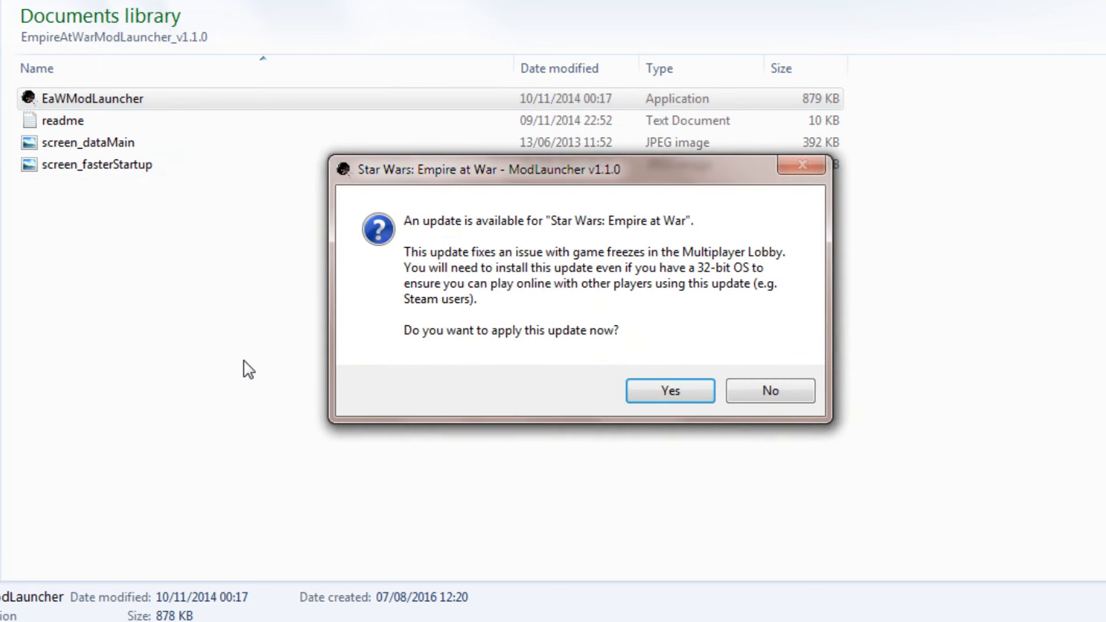
left_click(768, 390)
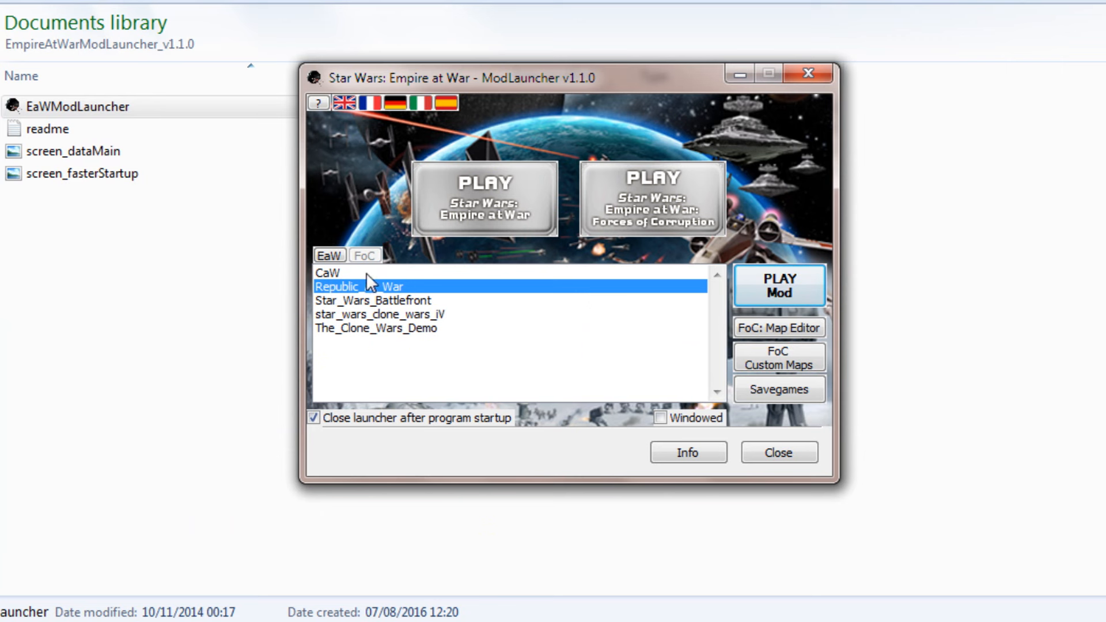
mouse_move(393, 333)
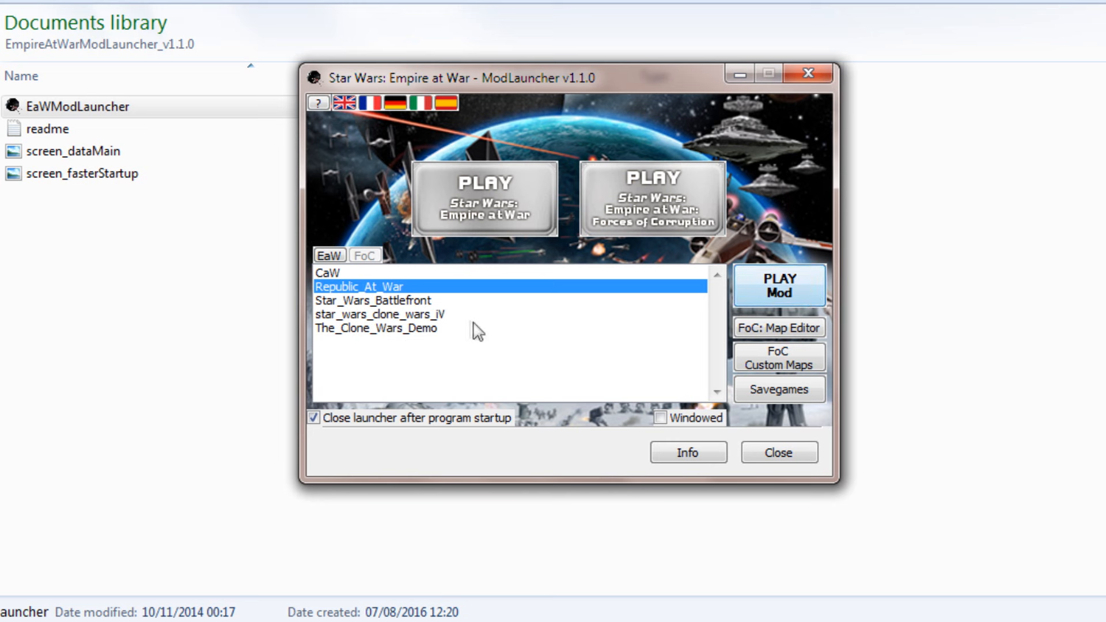
left_click(376, 299)
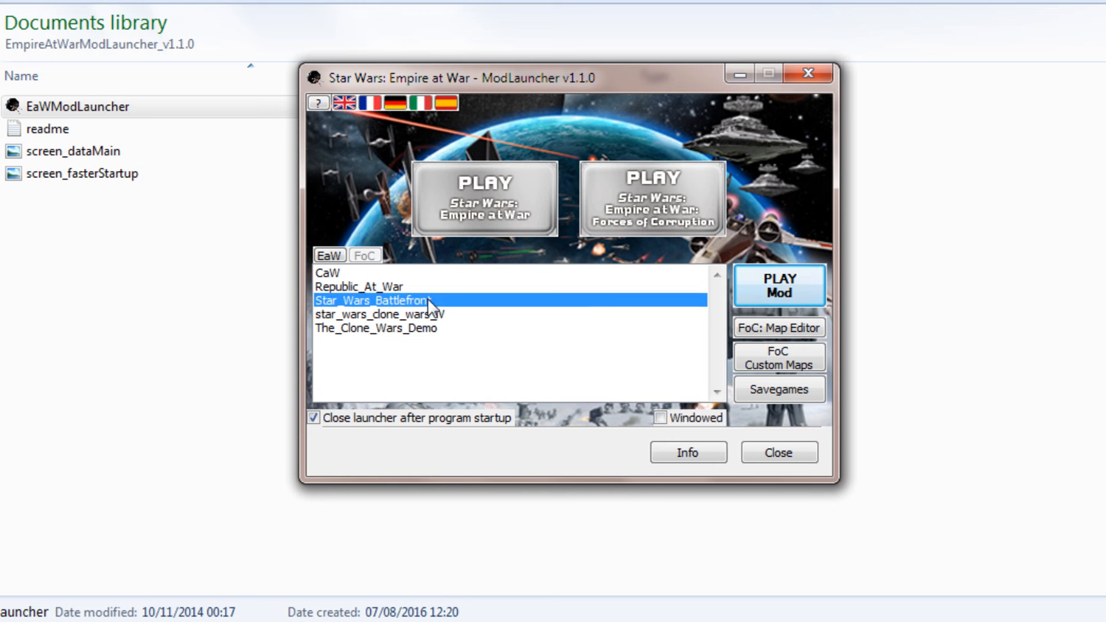
mouse_move(779, 285)
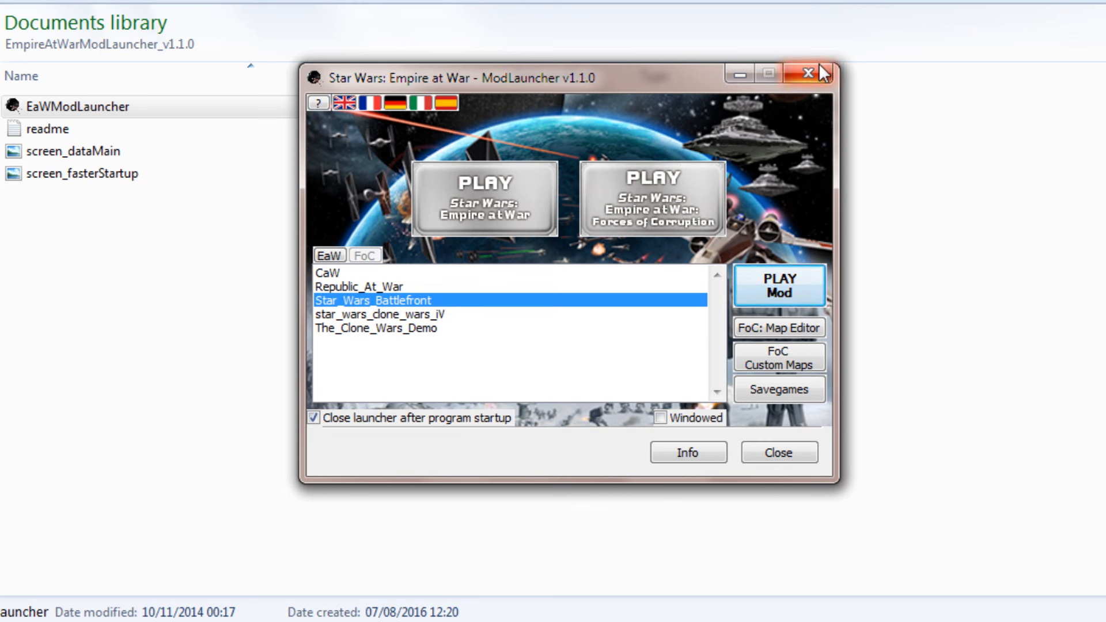
mouse_move(820, 75)
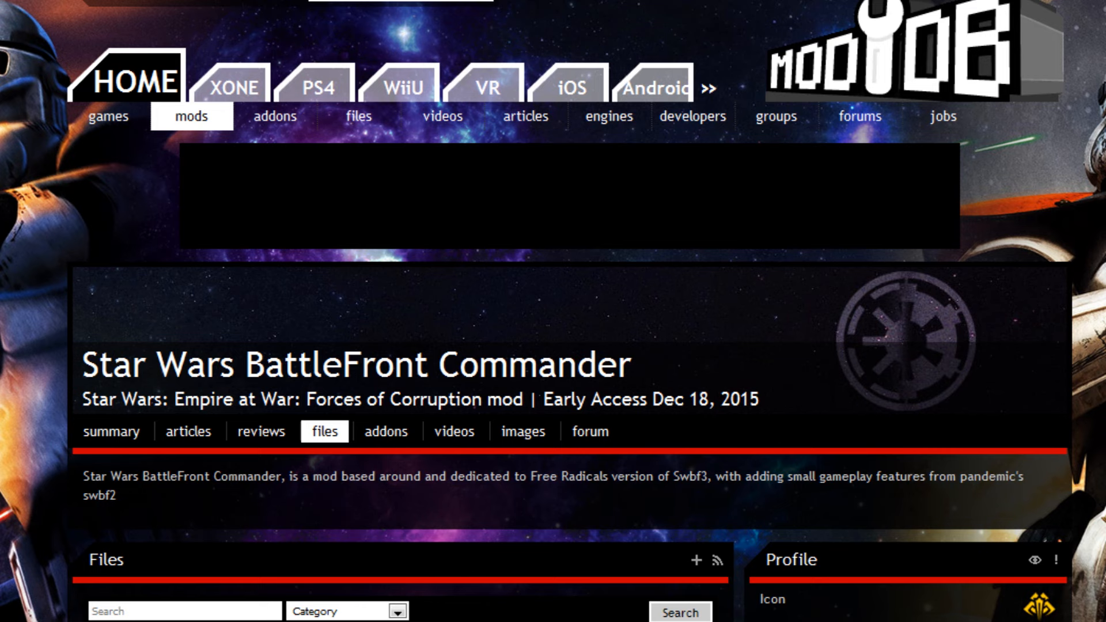
Download Star Wars Battlefront Commander Patch 1.03 (Star_Wars_Battlefront_1.03.rar) from its Mod DB page
scroll("down", 3)
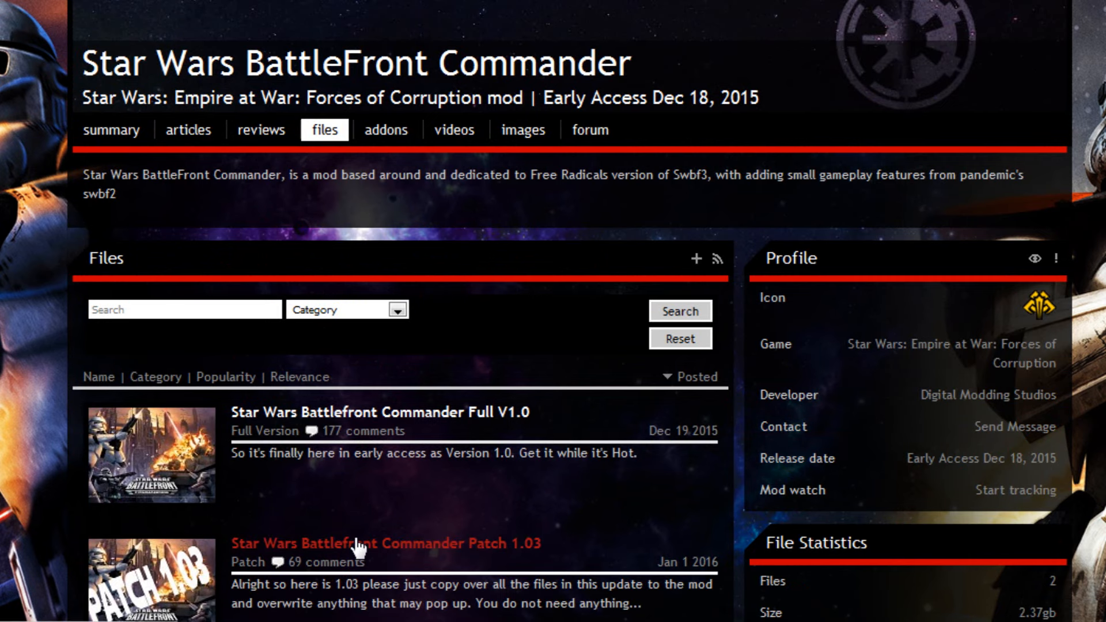
left_click(385, 543)
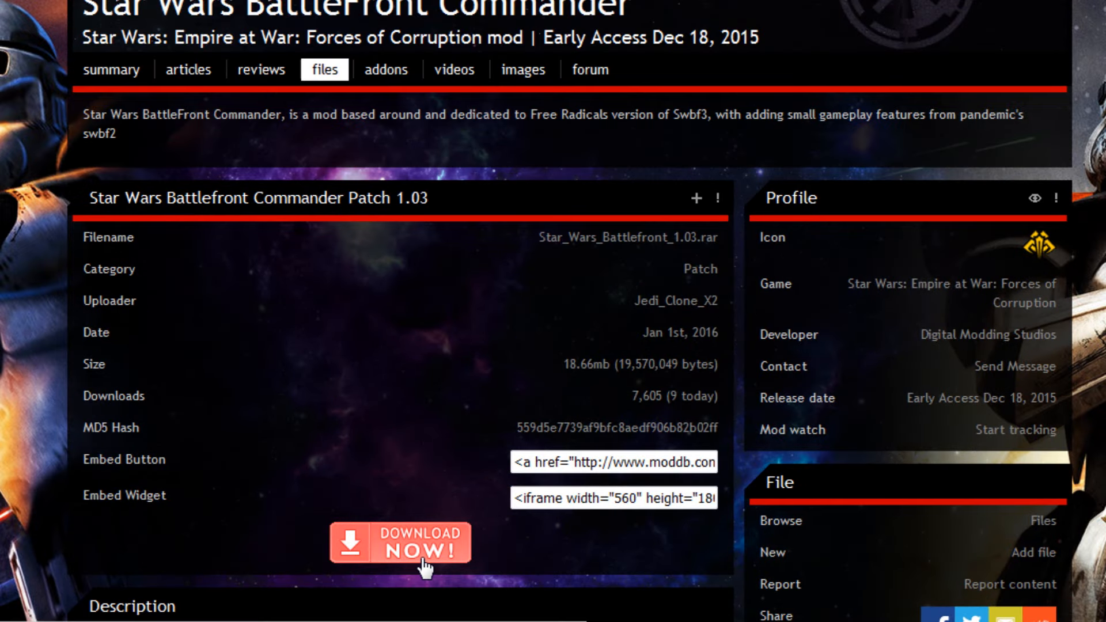
left_click(400, 543)
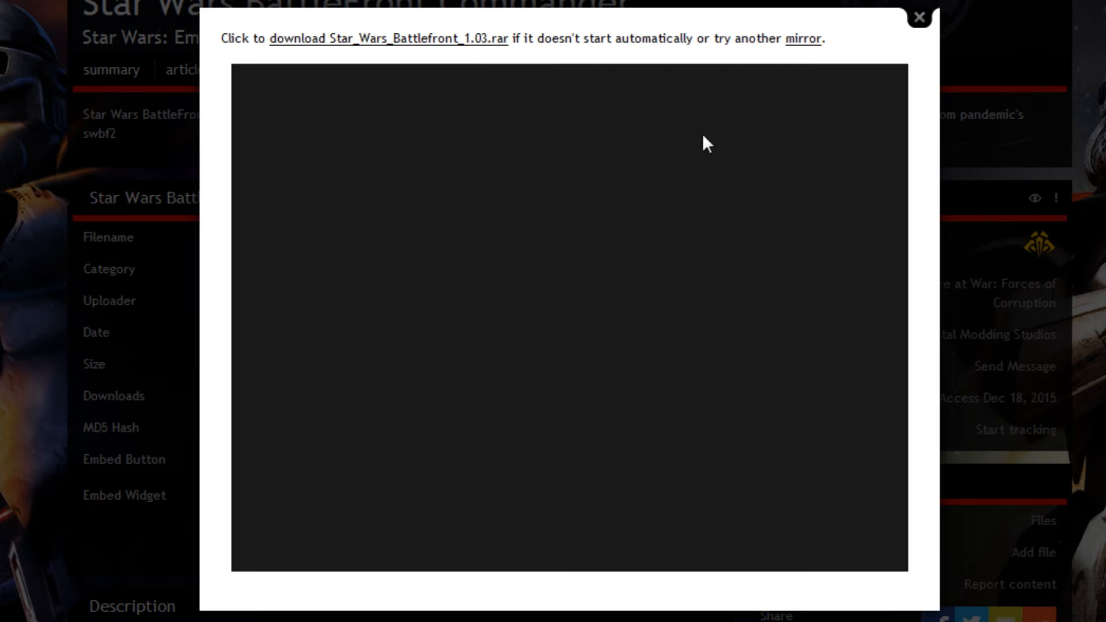
mouse_move(920, 28)
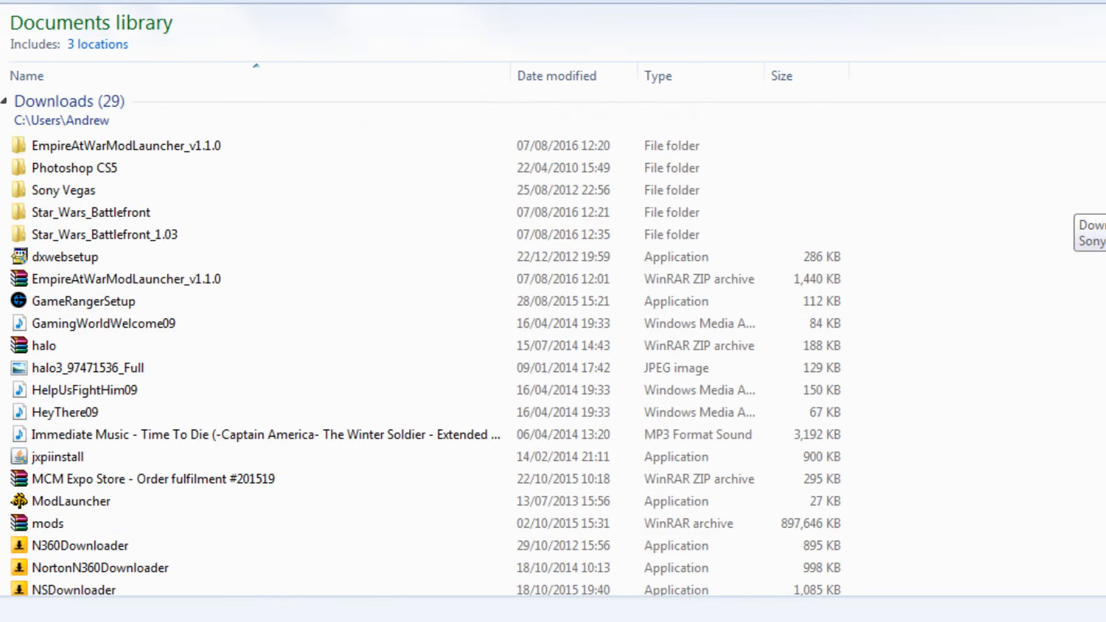
Browse to Star_Wars_Battlefront_1.03 > Star_Wars_Battlefront > Data and select all its folders
scroll("down", 3)
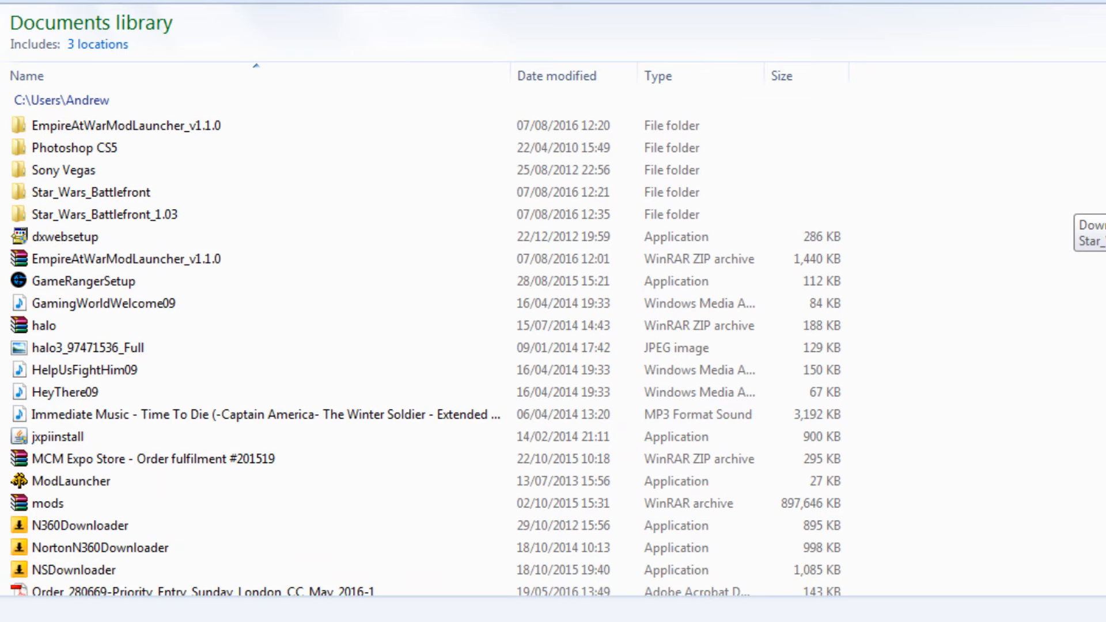
scroll("down", 3)
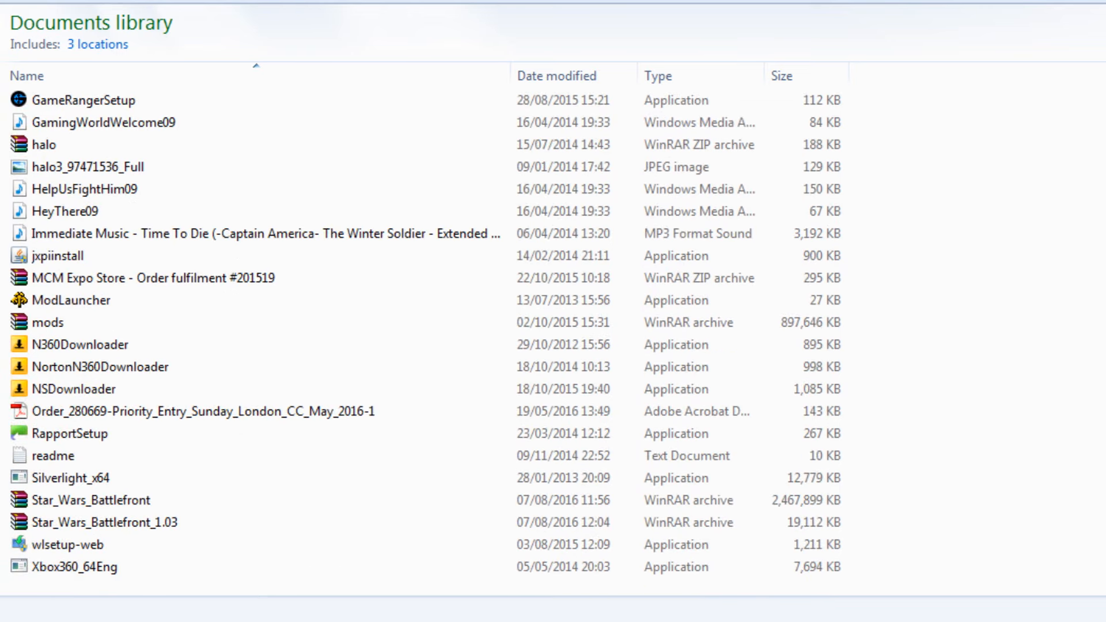
left_click(105, 522)
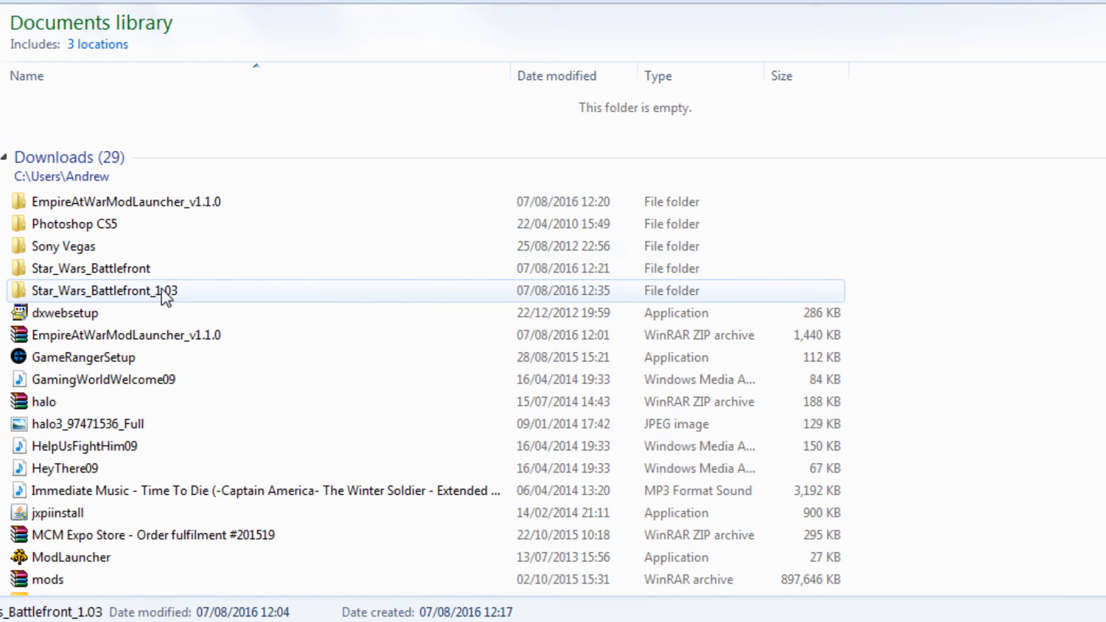
double_click(106, 289)
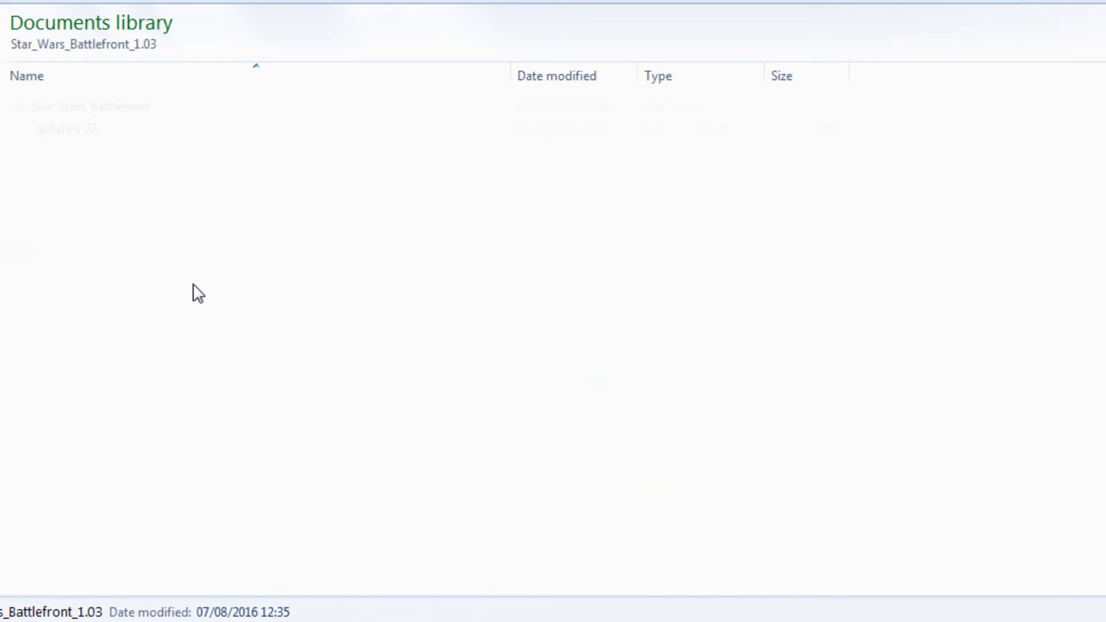
left_click(90, 107)
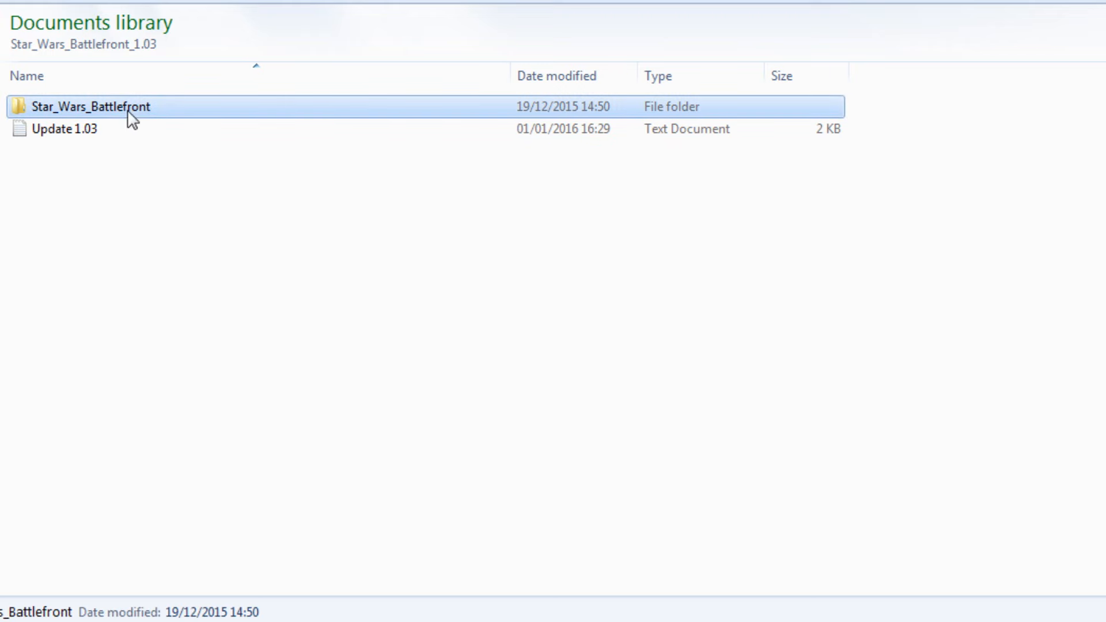
double_click(90, 107)
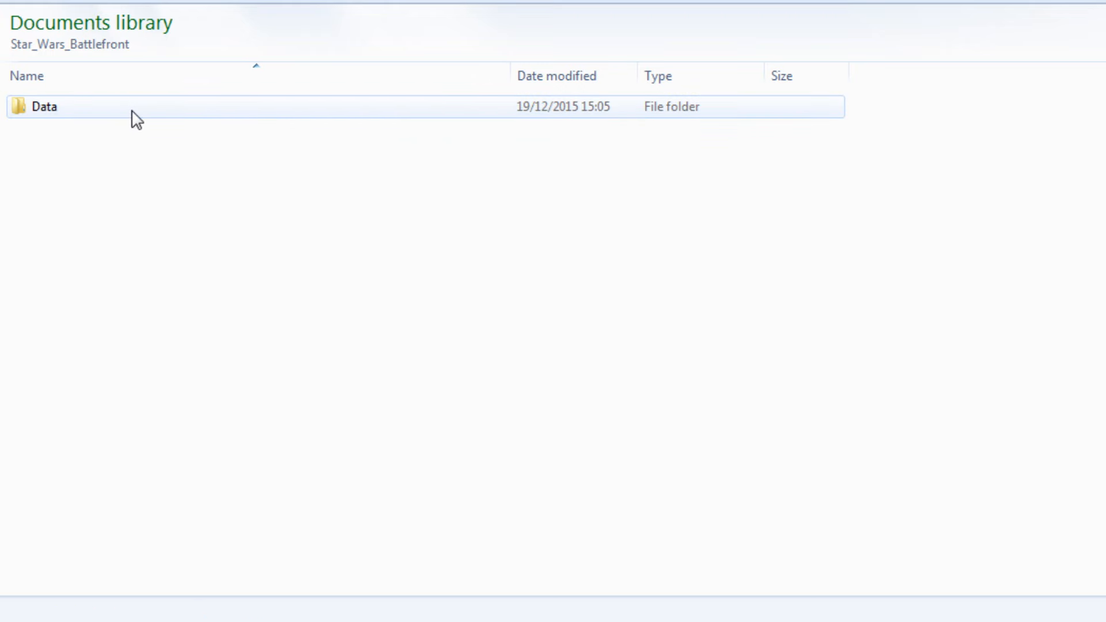
double_click(44, 106)
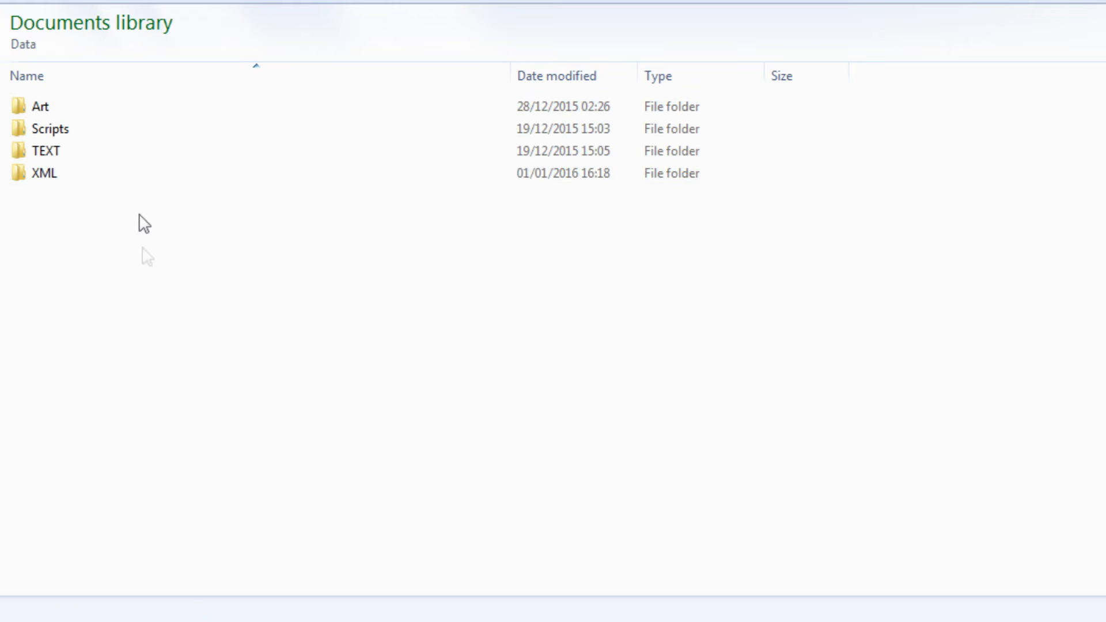
key("ctrl+a")
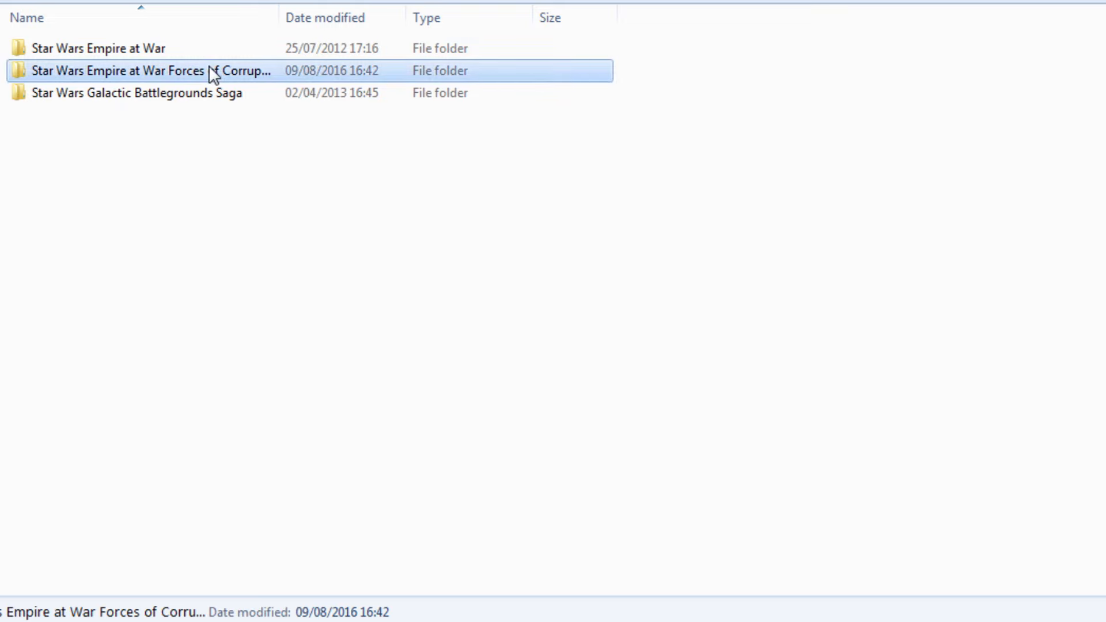
Open Forces of Corruption's Mods > Star_Wars_Battlefront and paste the patch files into Data
double_click(117, 70)
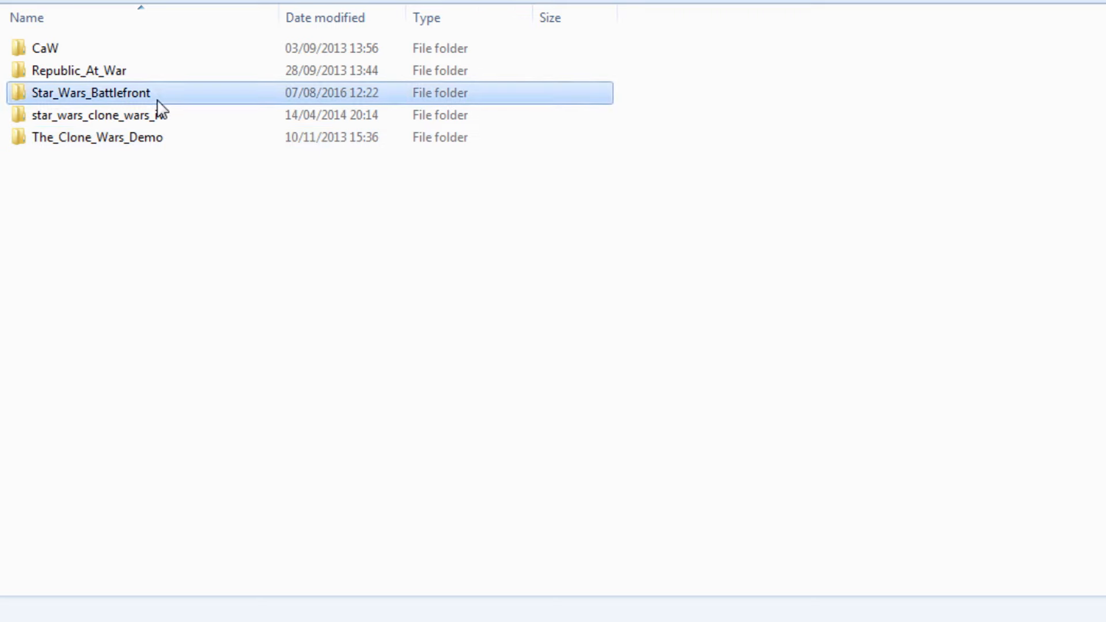
double_click(91, 92)
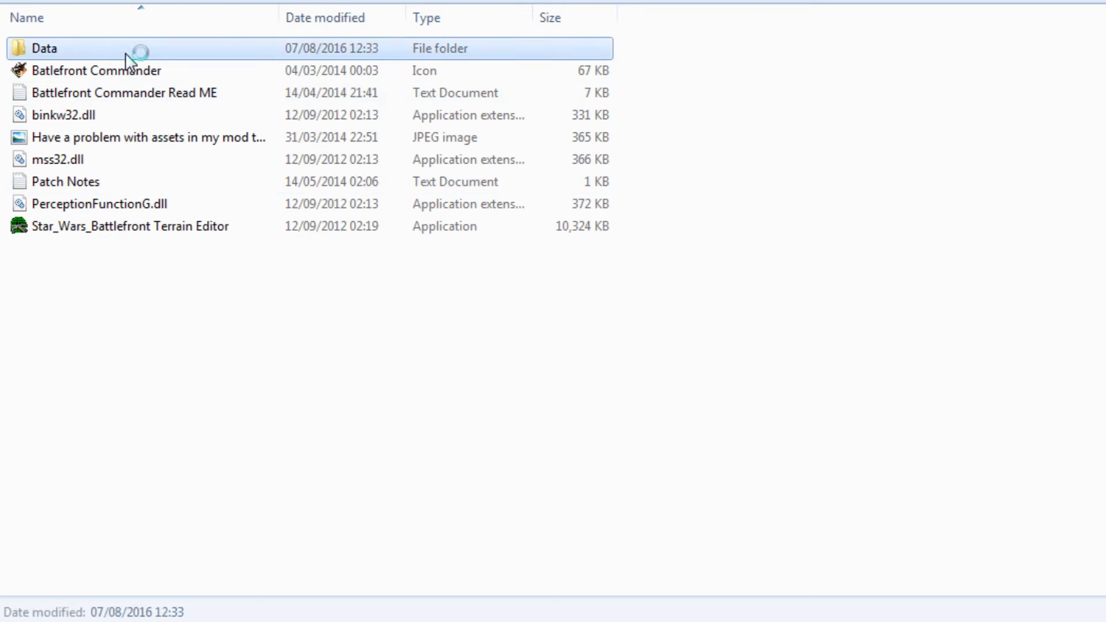
right_click(226, 331)
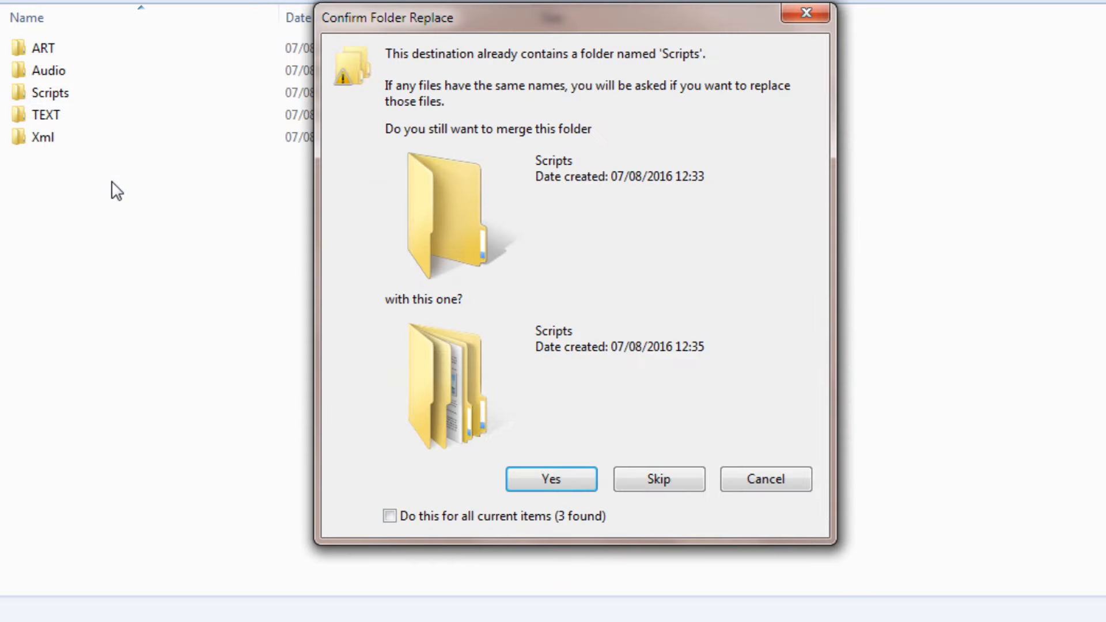
mouse_move(550, 478)
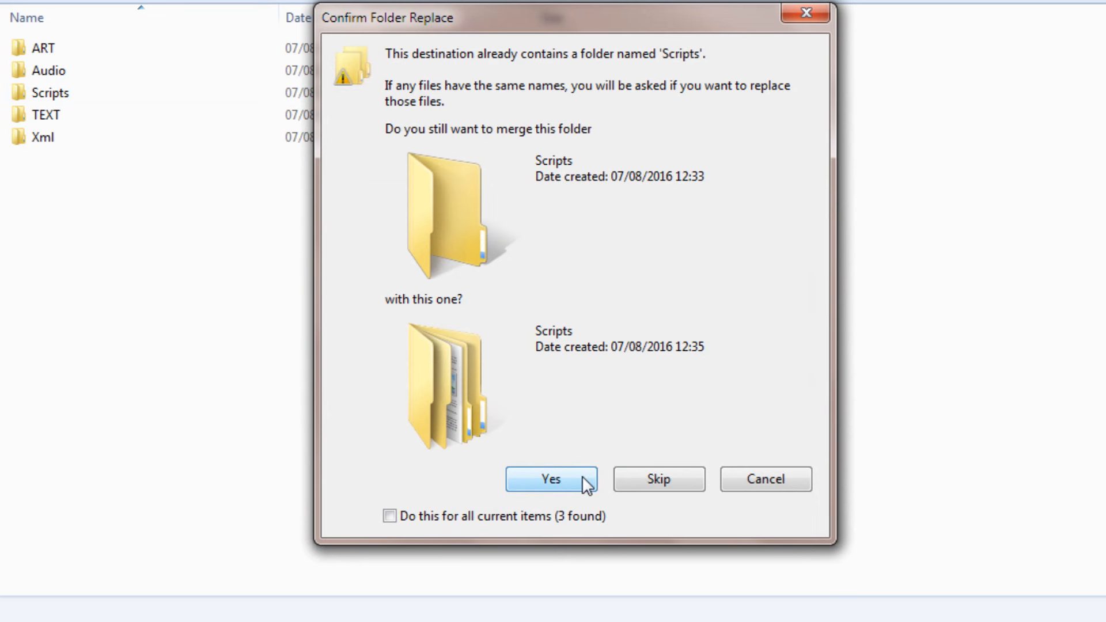
Tick 'Do this for all current items' and confirm merging the patch folders
left_click(389, 515)
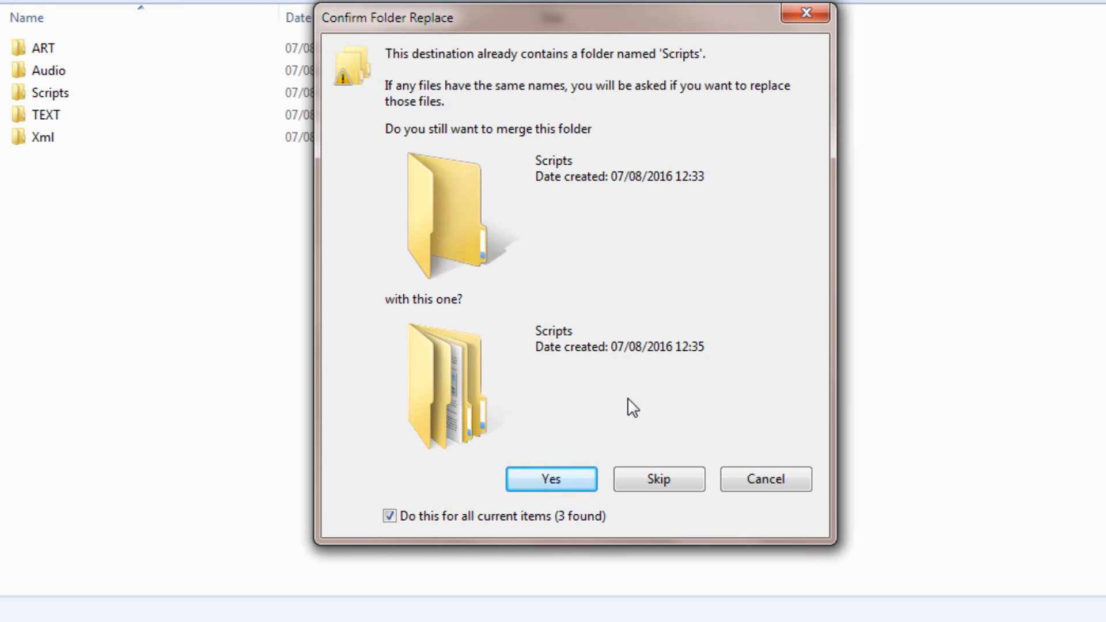
left_click(550, 478)
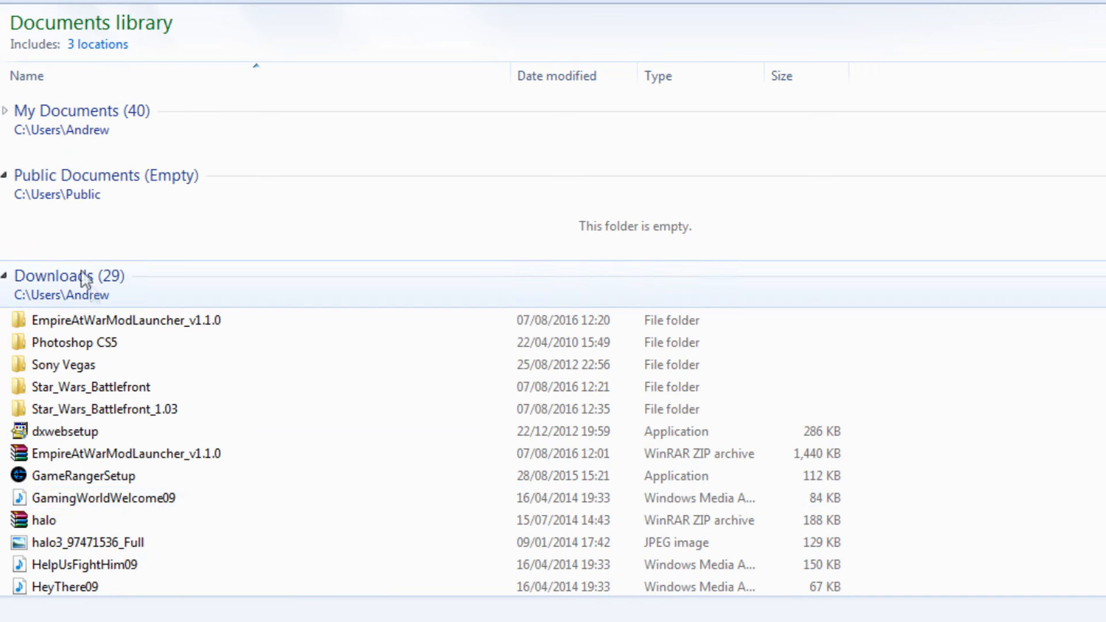
Go to the library's Downloads section and open the EmpireAtWarModLauncher_v1.1.0 folder
left_click(83, 475)
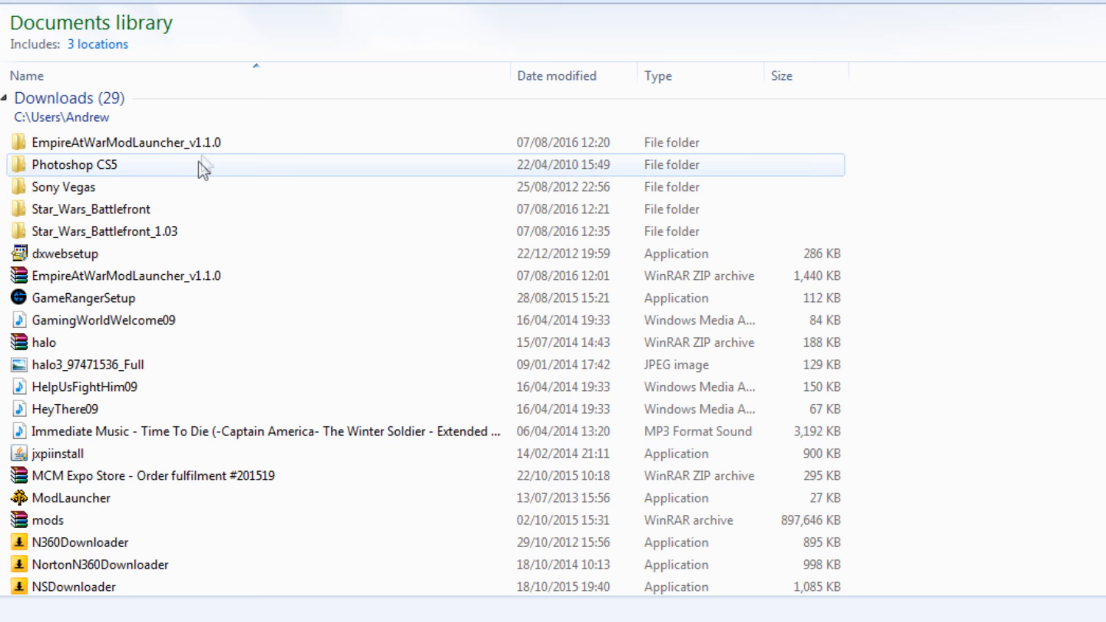
double_click(123, 142)
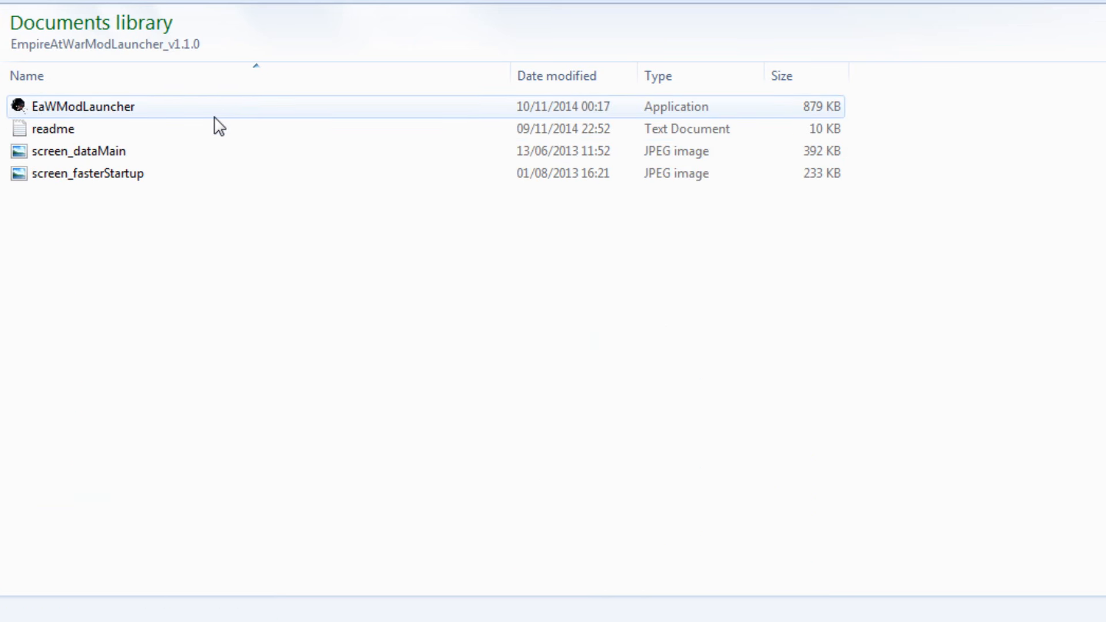
left_click(387, 515)
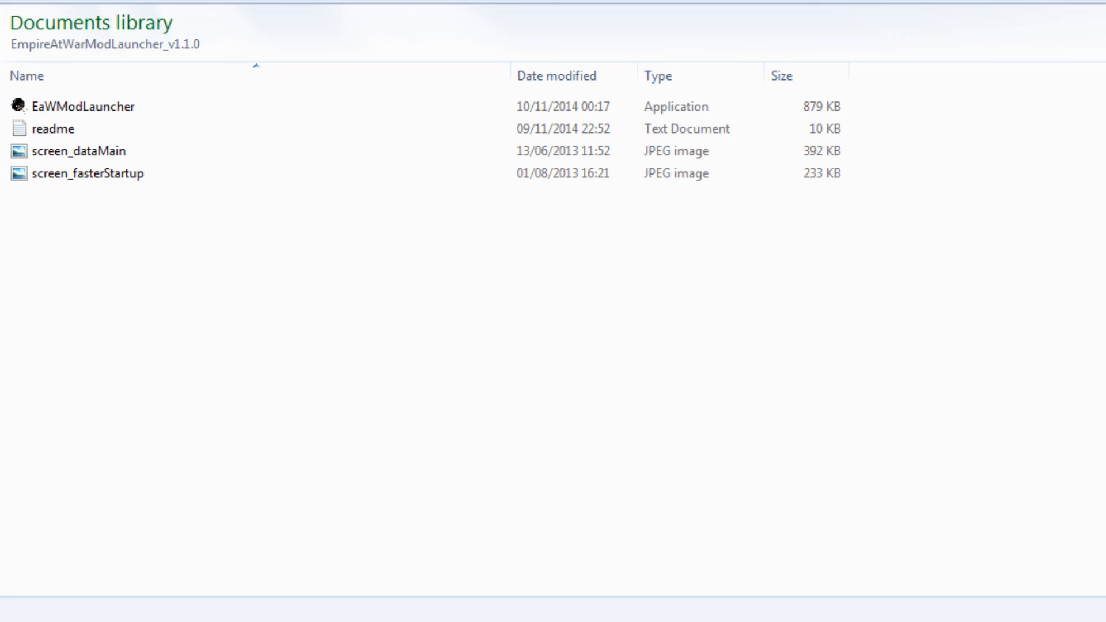
mouse_move(326, 468)
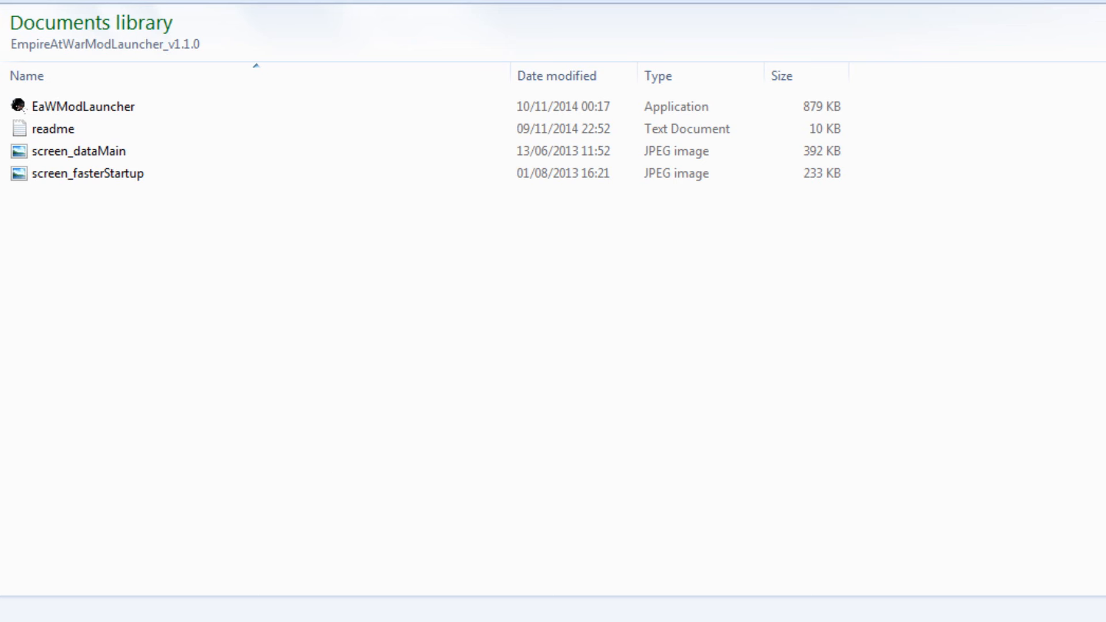
mouse_move(138, 358)
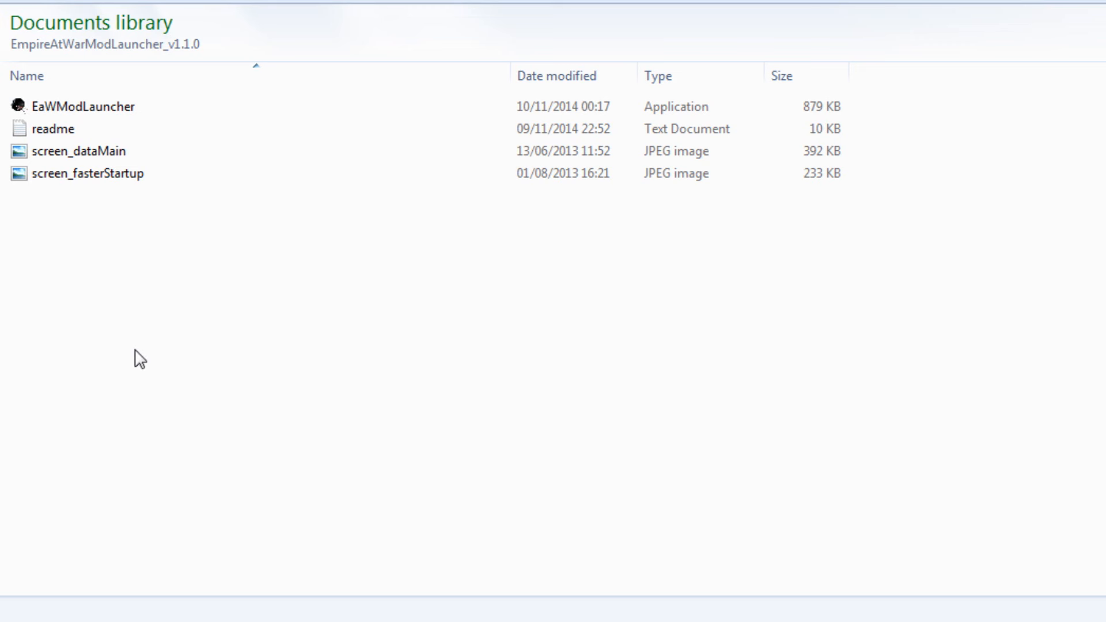
mouse_move(325, 466)
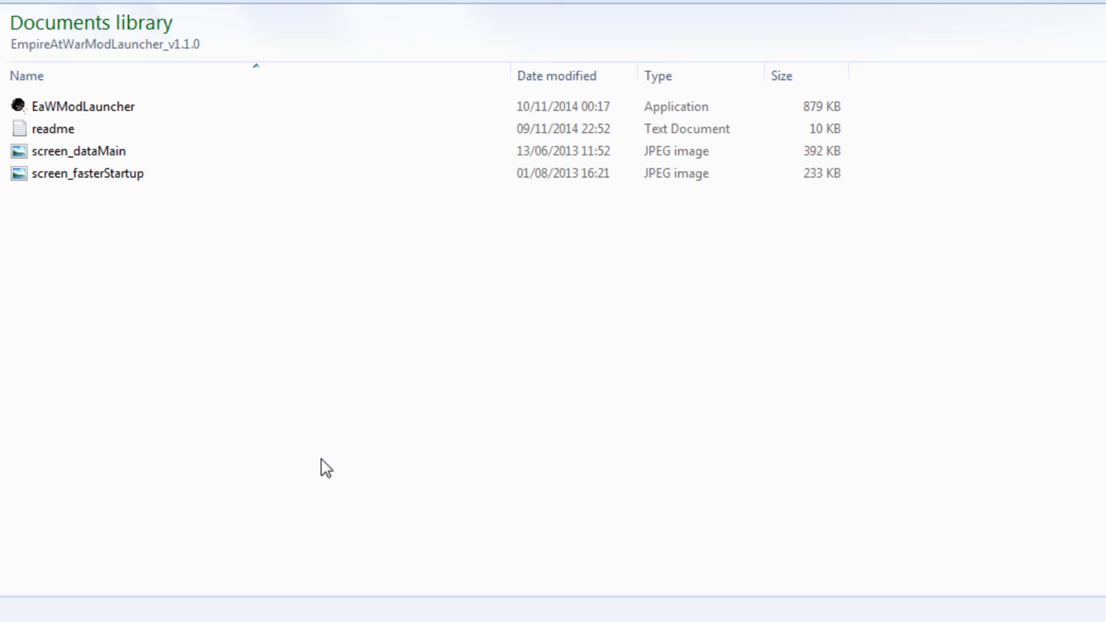